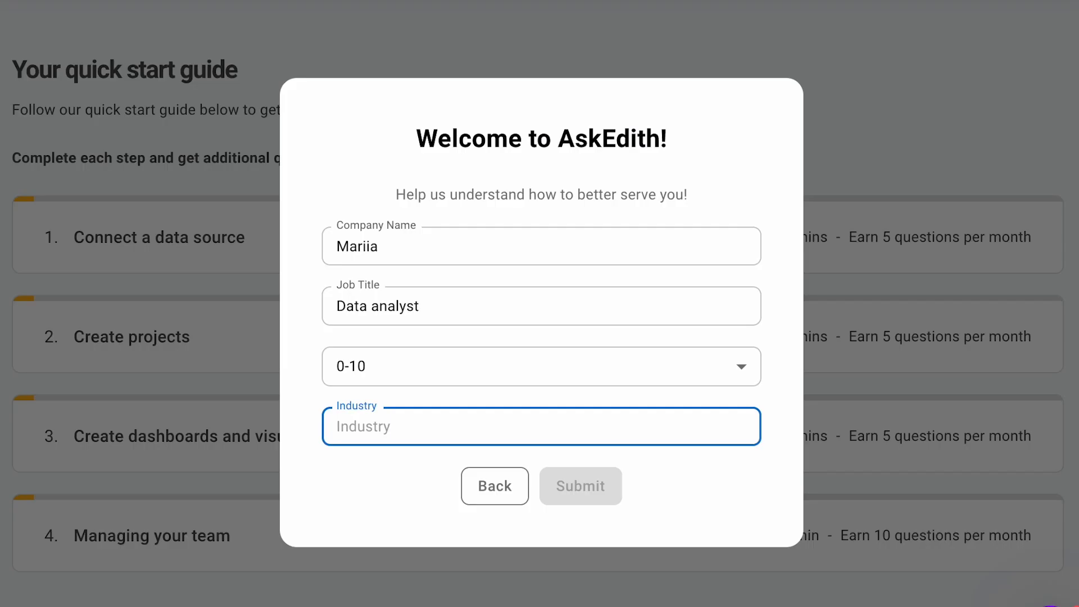
Fill the Industry field with 'Marketing' and submit the welcome profile.
type("Ma")
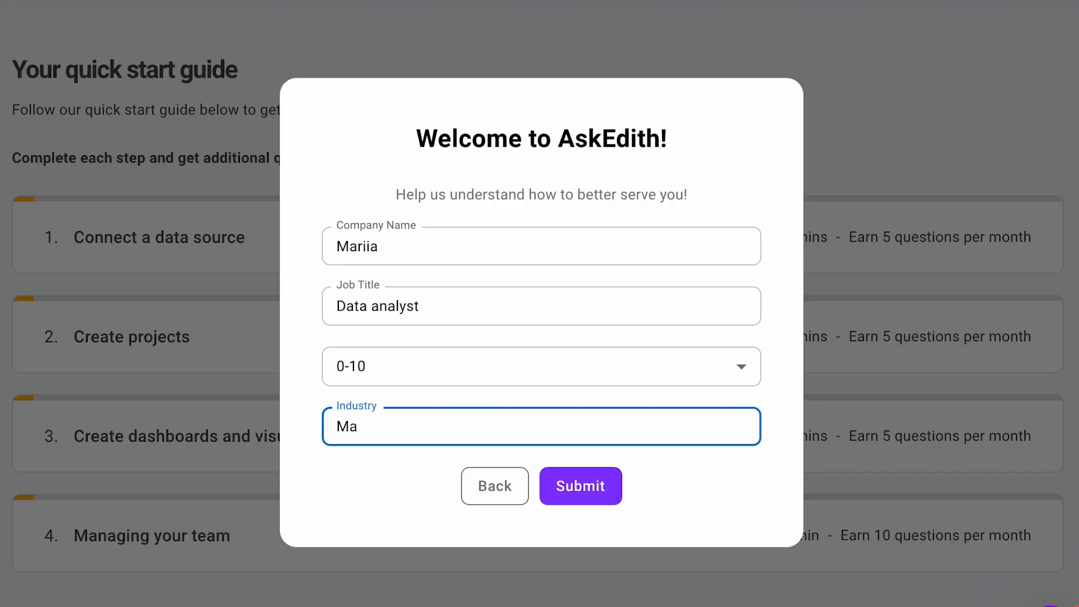
type("rketin")
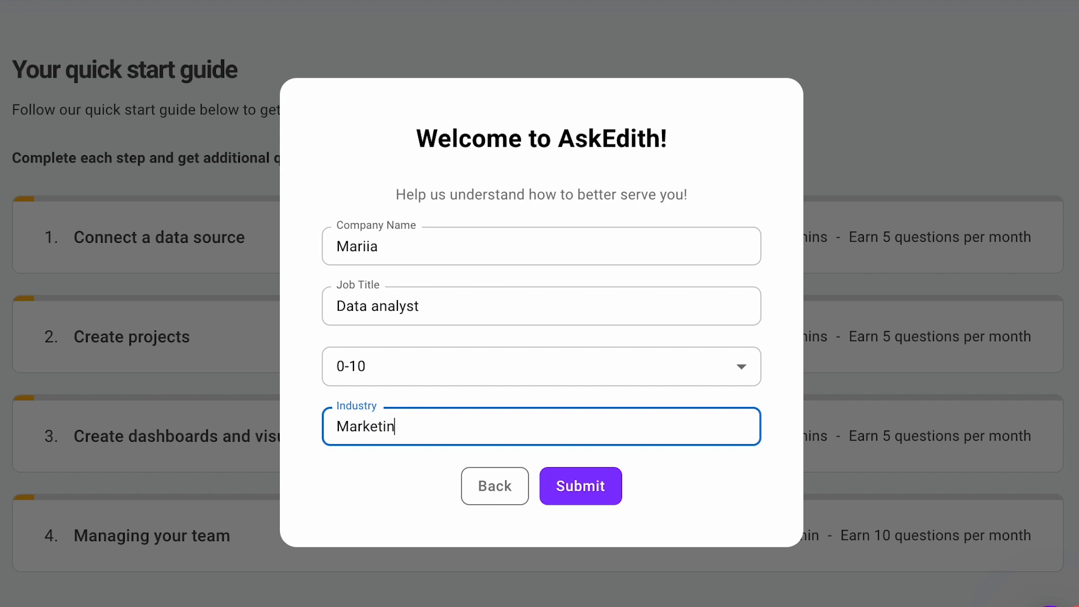
type("g")
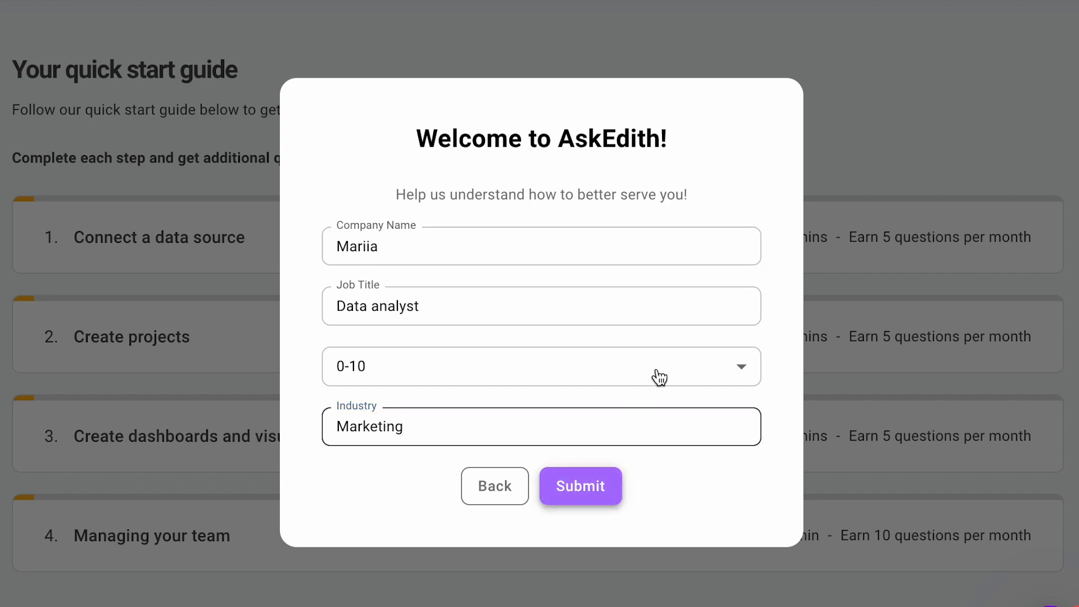
left_click(580, 485)
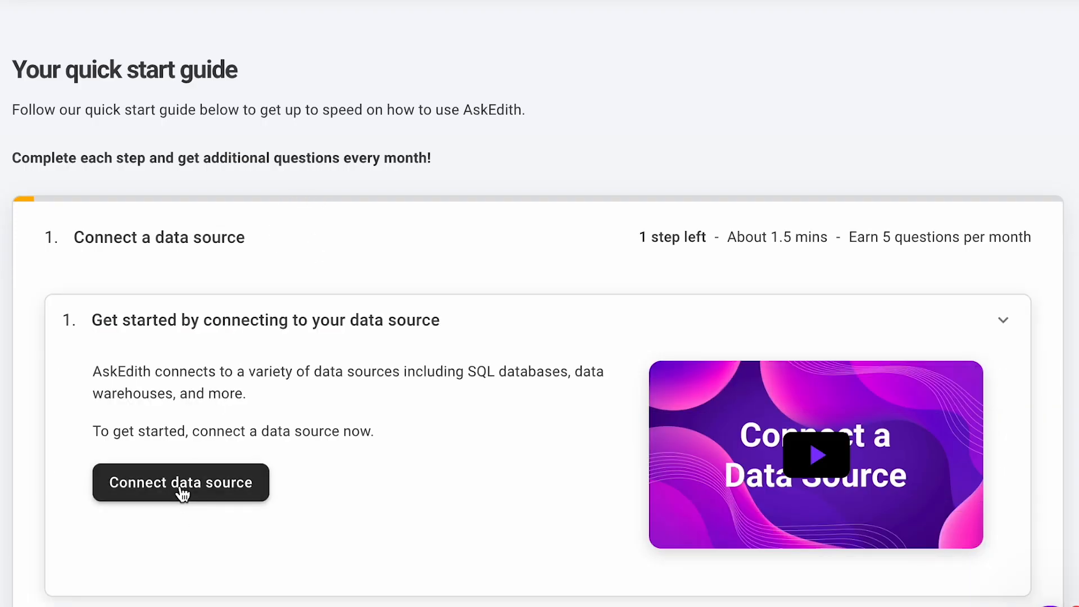
Start connecting a data source and browse the list of SQL databases, files and warehouses.
left_click(180, 482)
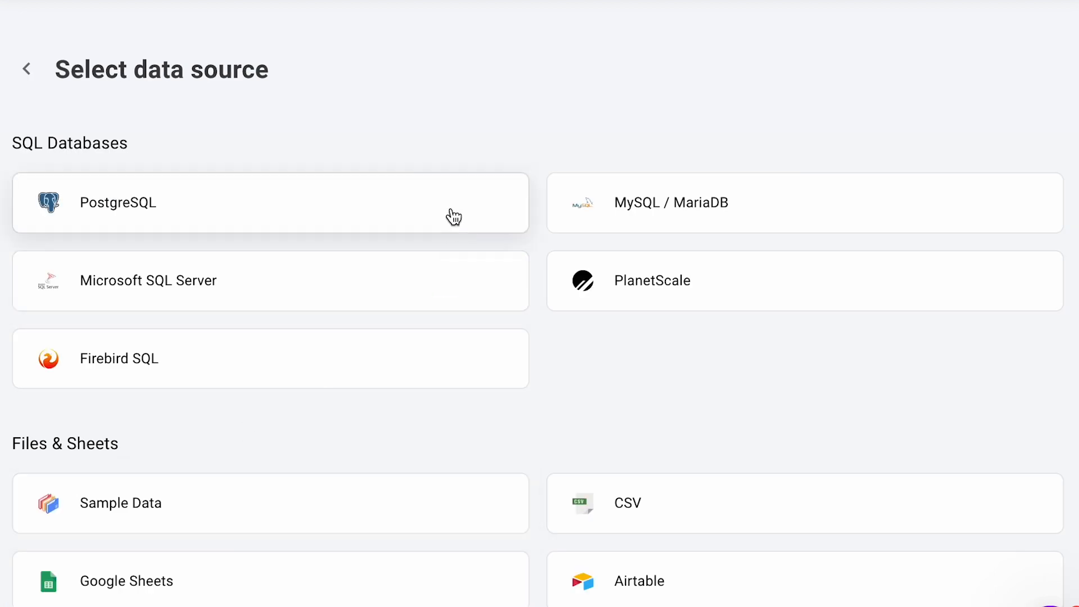
scroll("down", 3)
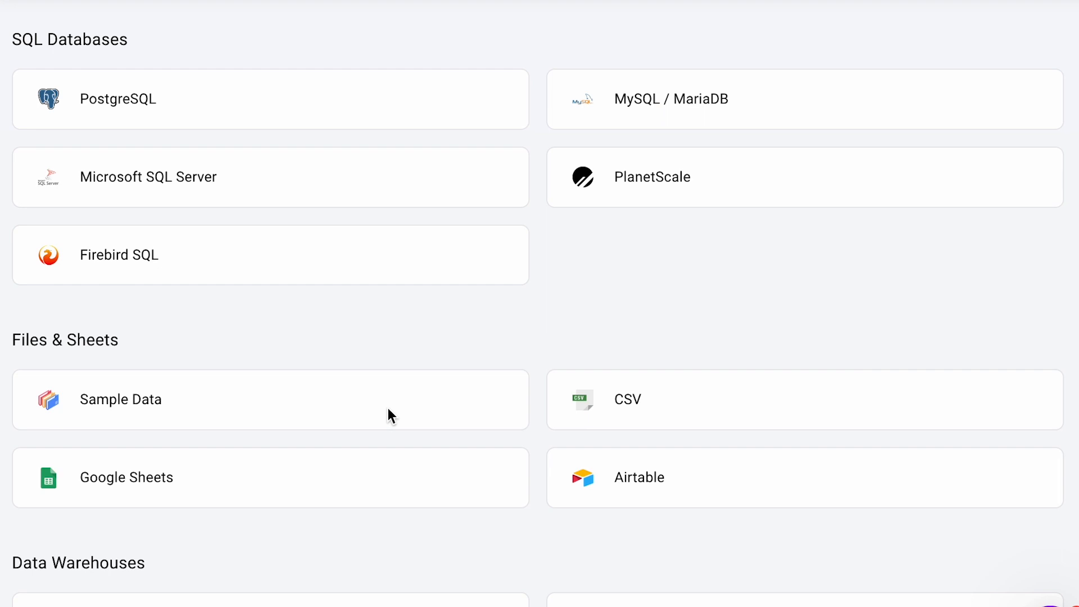
mouse_move(236, 177)
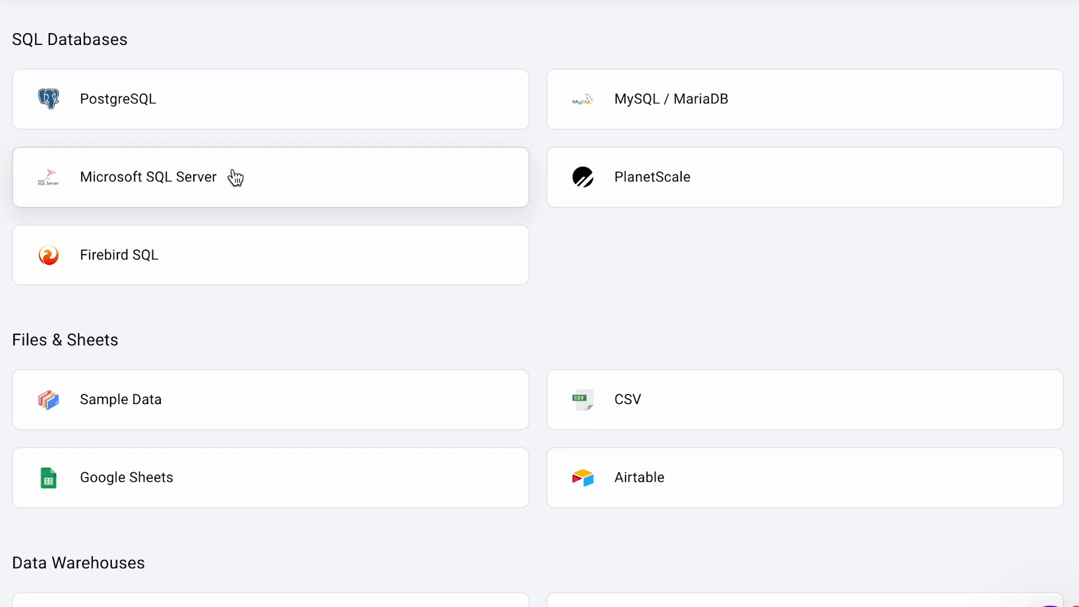
mouse_move(660, 101)
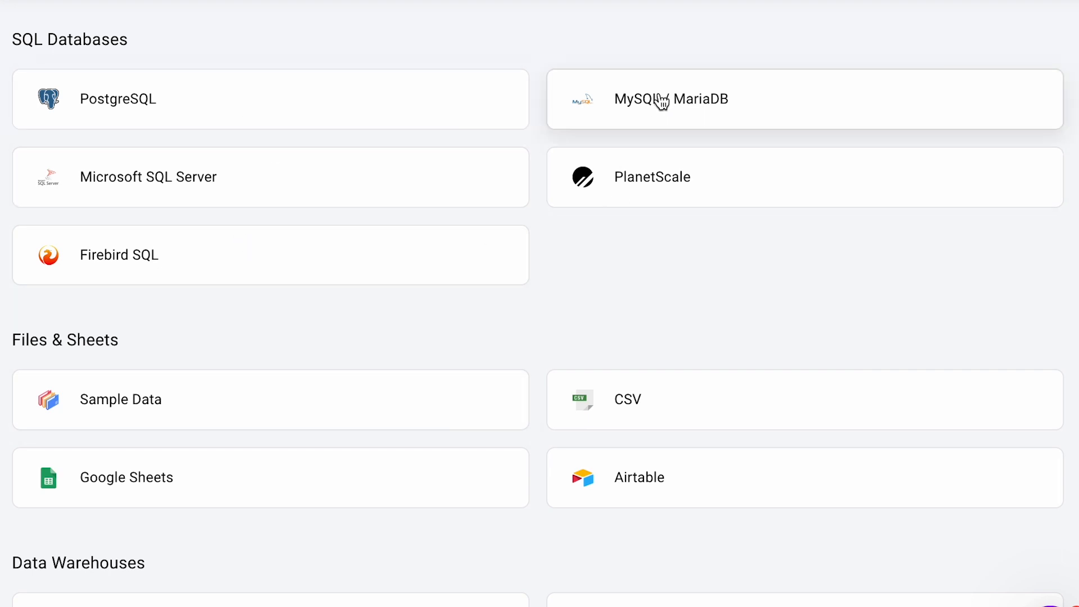
mouse_move(631, 291)
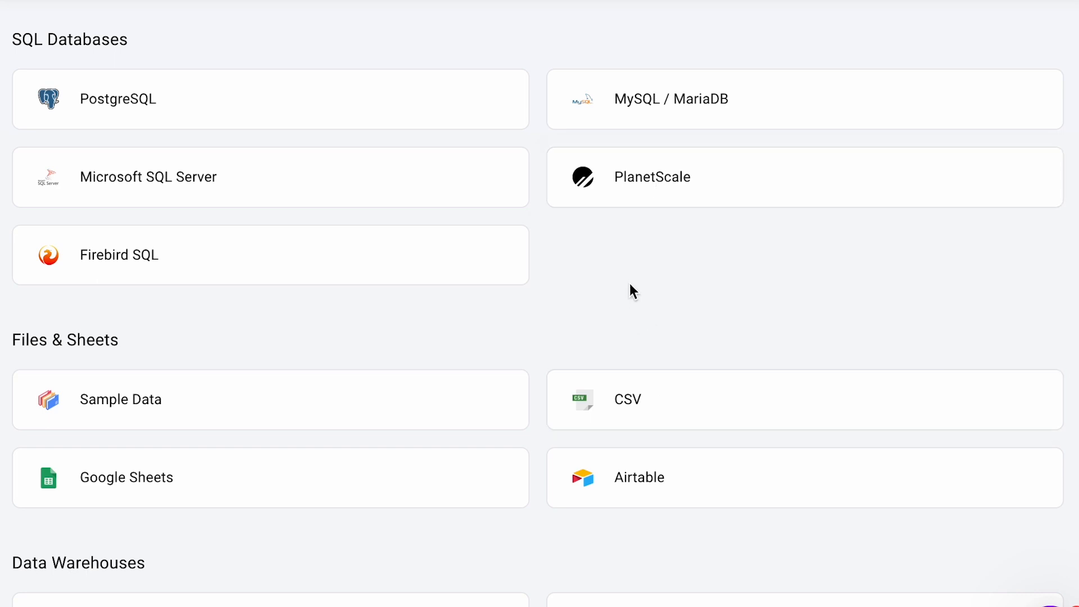
scroll("down", 3)
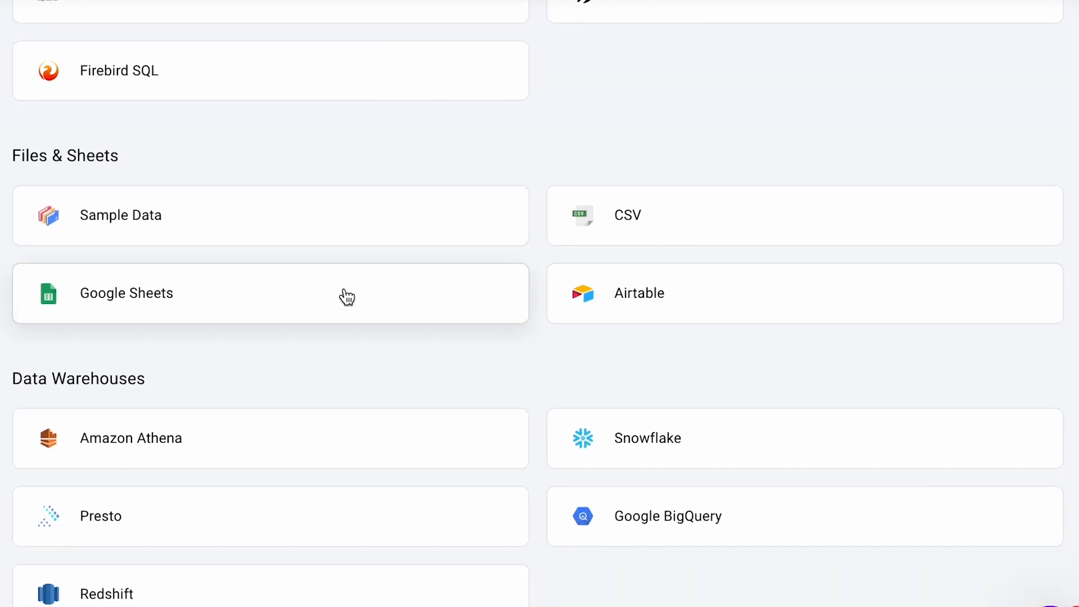
mouse_move(598, 292)
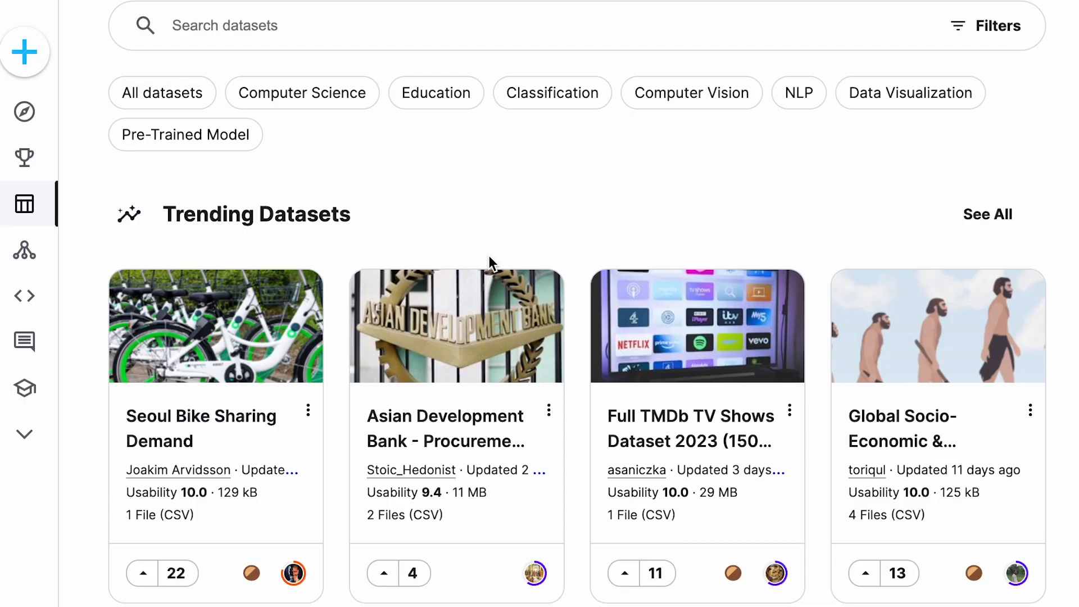
mouse_move(411, 330)
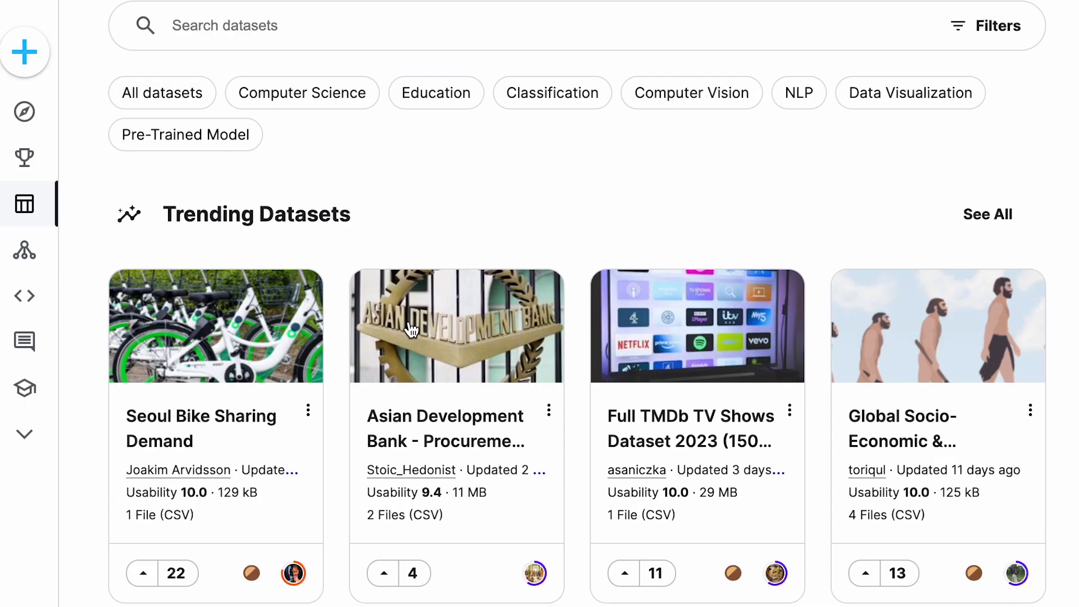
Connect the Kaggle SeoulBikeData.csv as the Bikedata source and head to the Projects list.
left_click(200, 429)
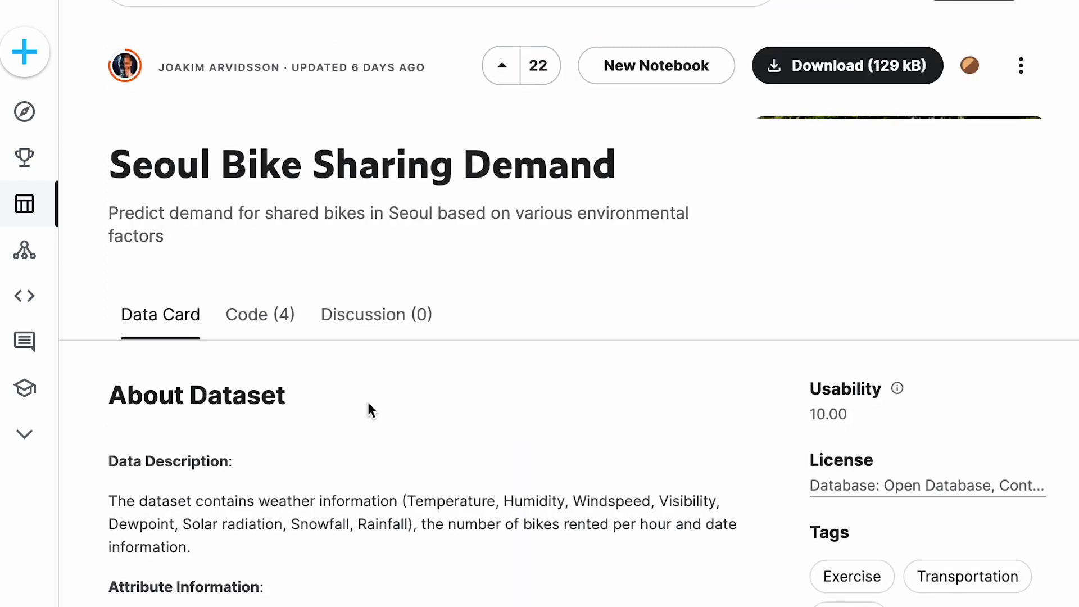
scroll("down", 3)
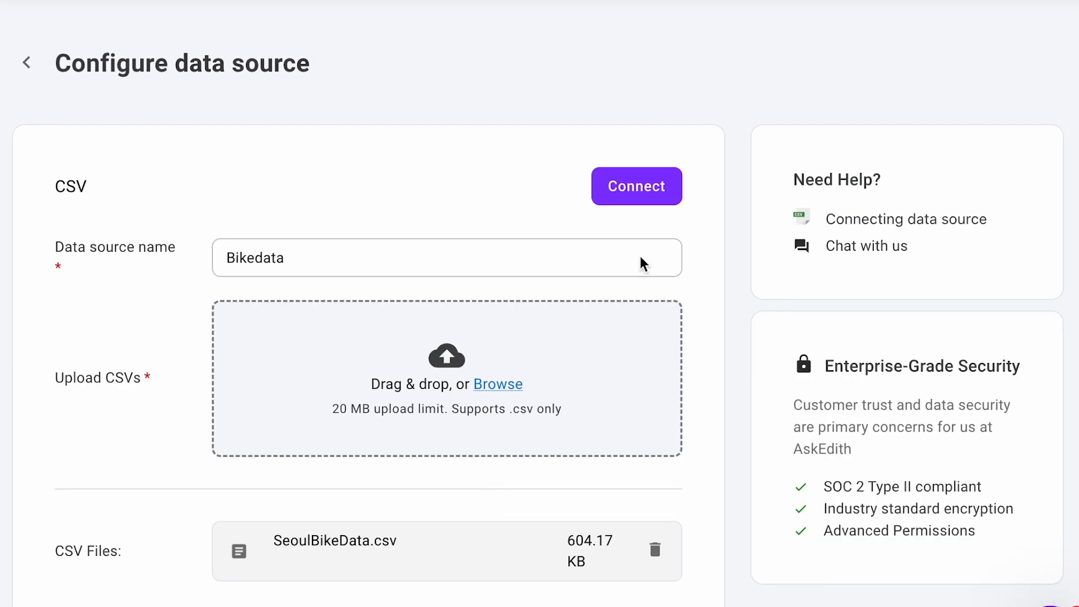
left_click(635, 186)
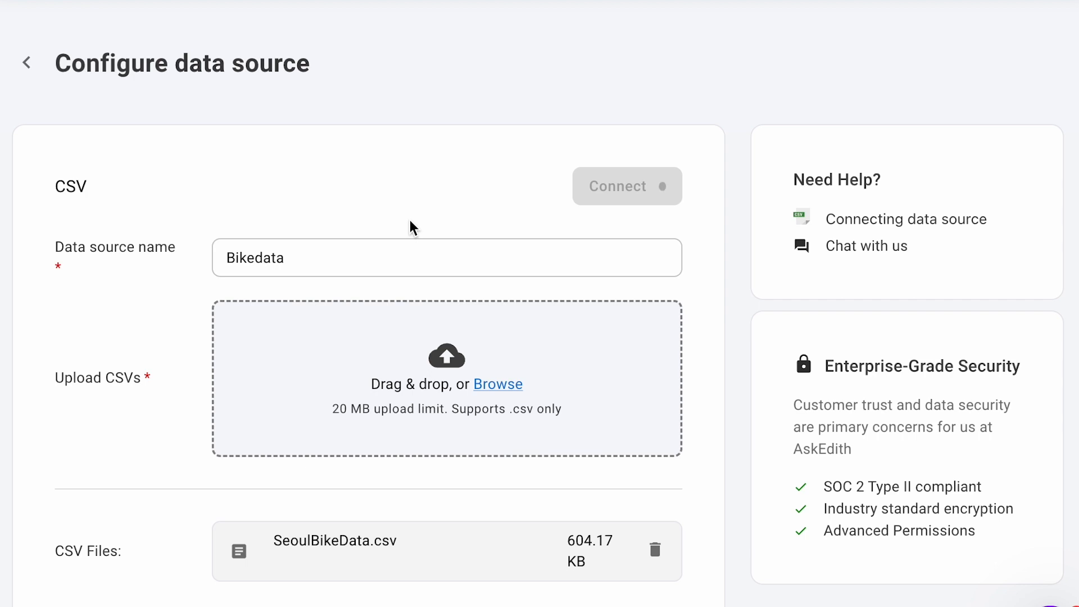
left_click(27, 61)
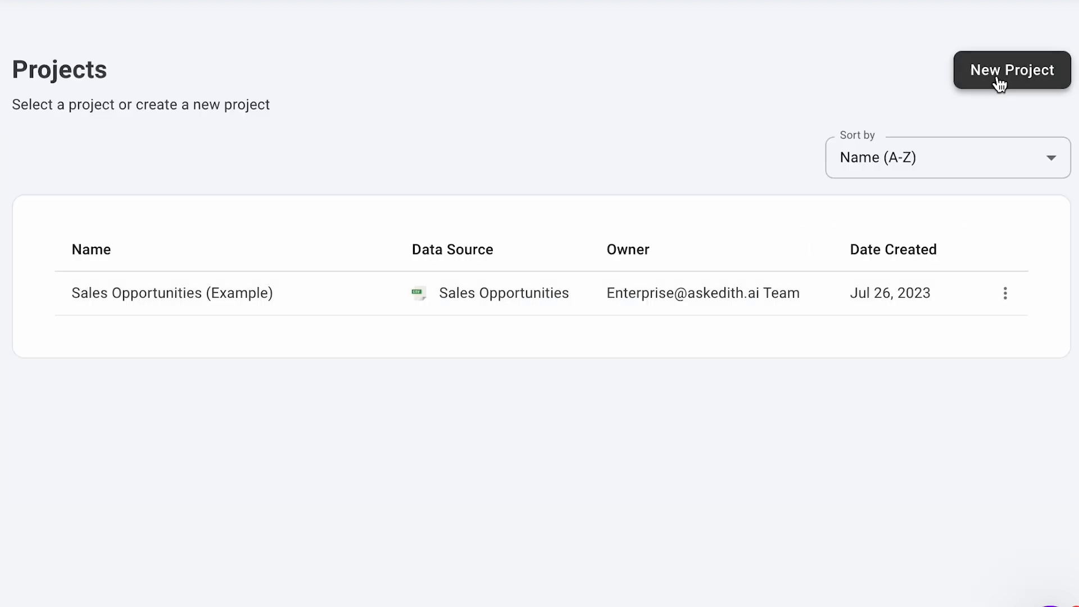
Create a project on Bikedata using every column of the _SeoulBikeData table.
left_click(1011, 69)
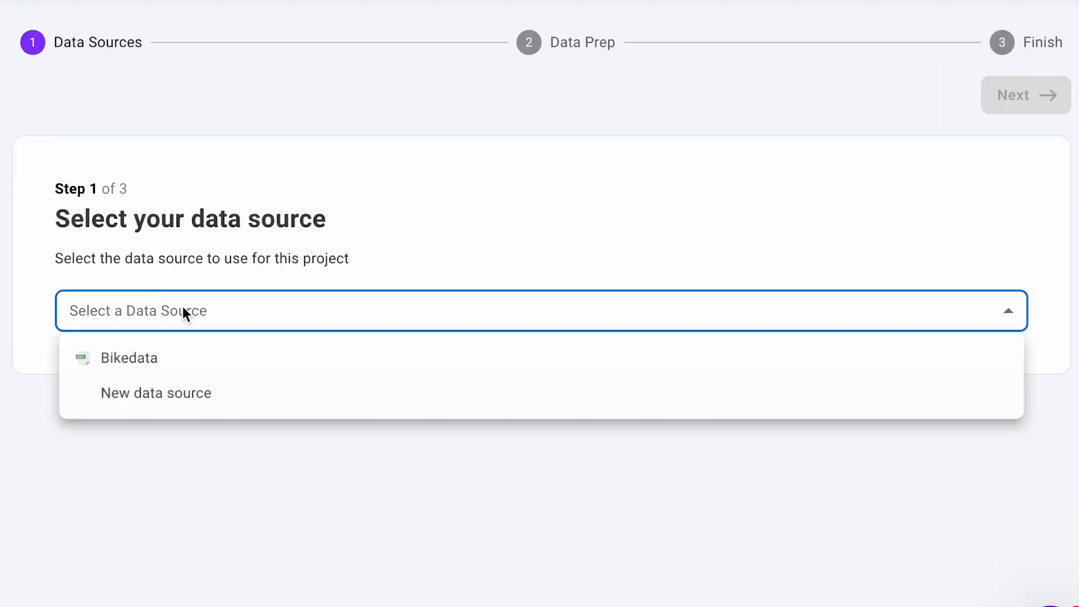
left_click(127, 357)
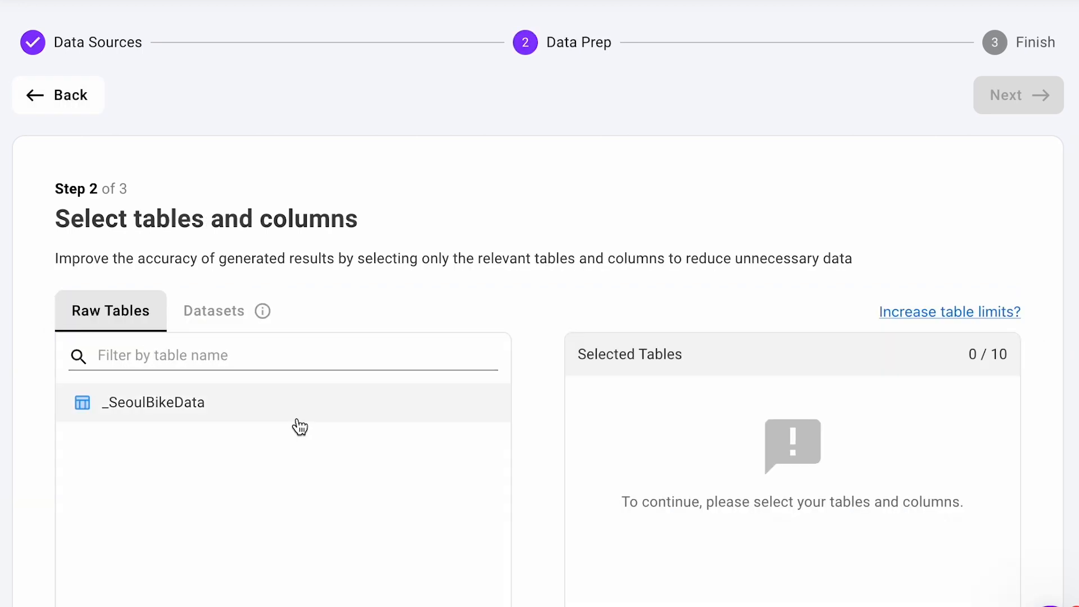
left_click(153, 402)
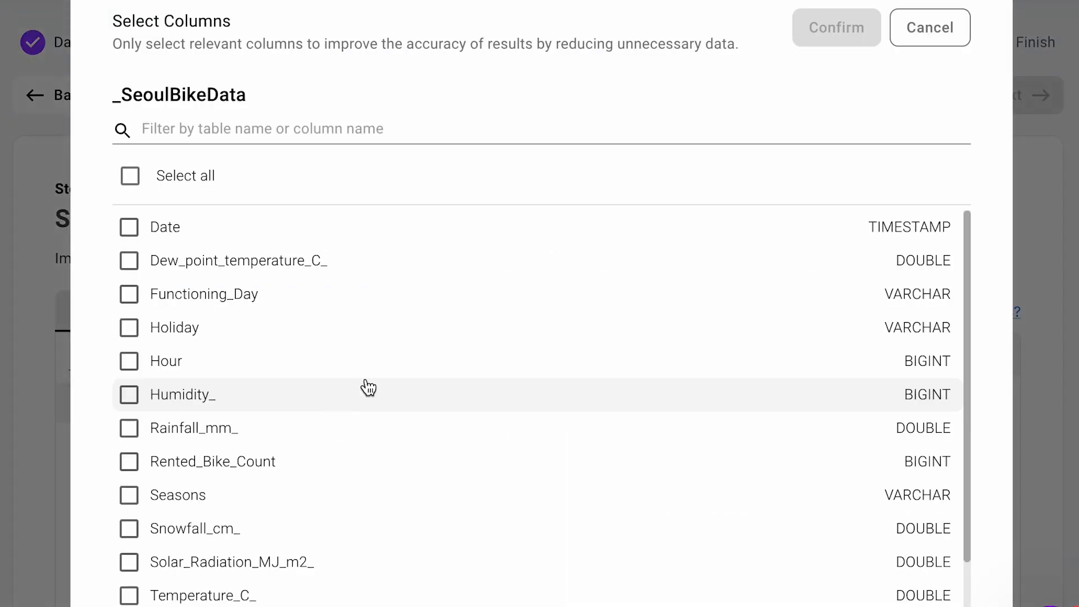
left_click(130, 175)
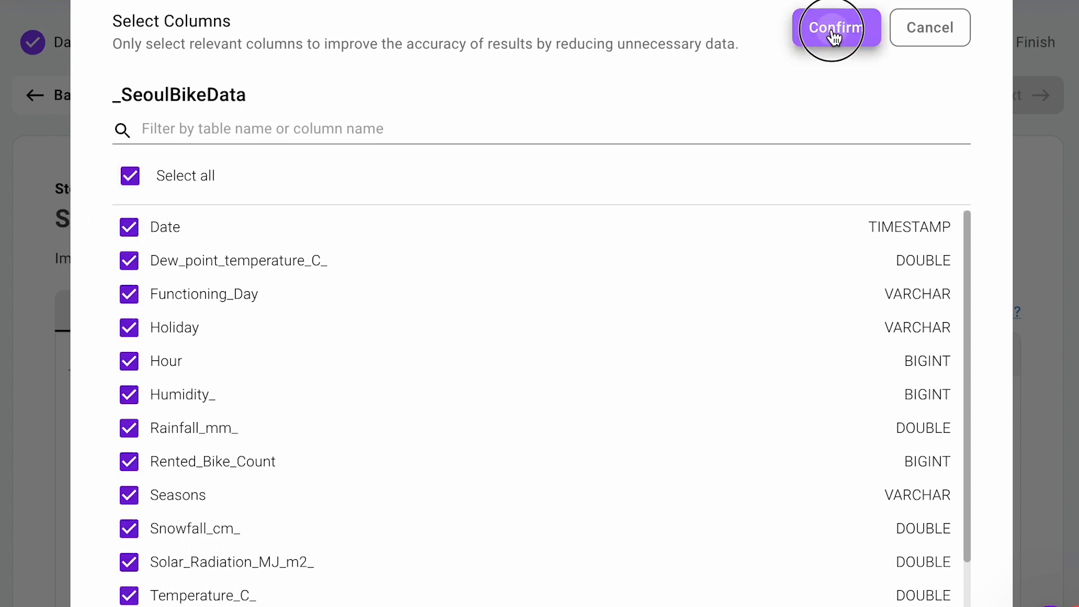
left_click(835, 28)
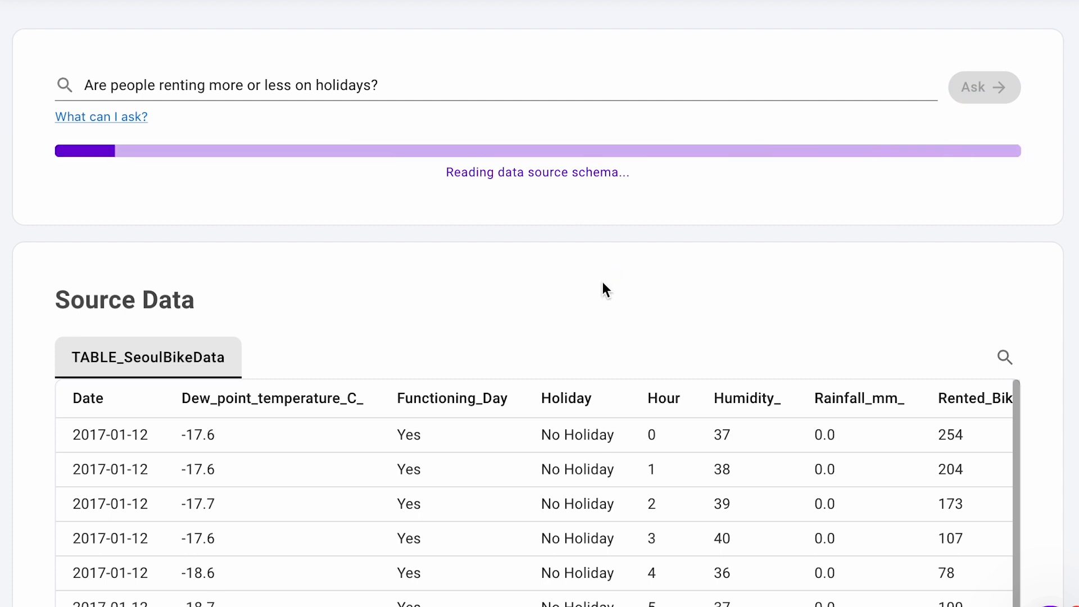
mouse_move(577, 306)
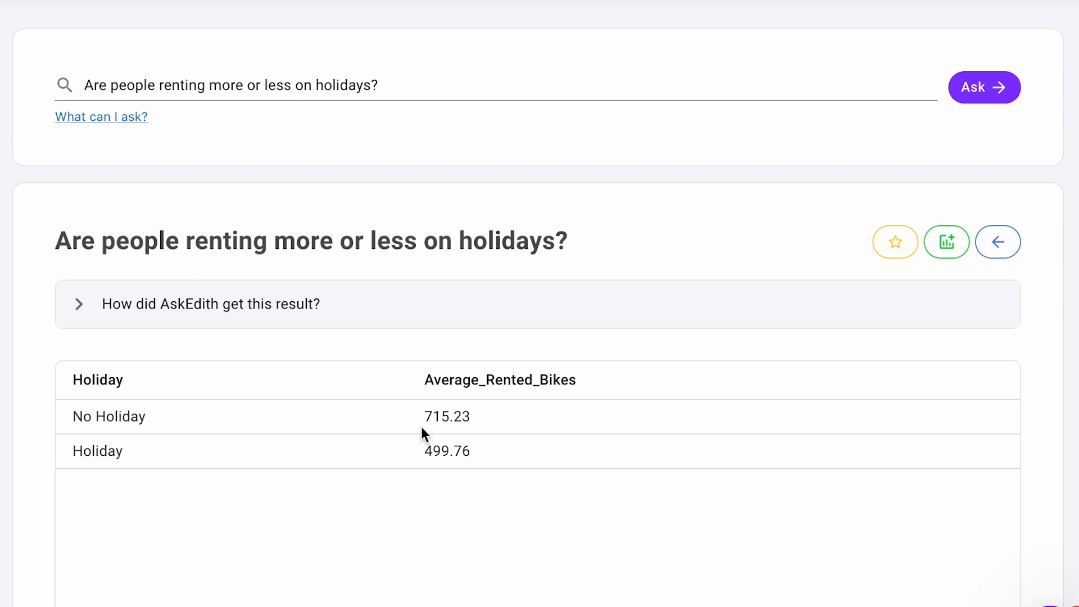
mouse_move(422, 405)
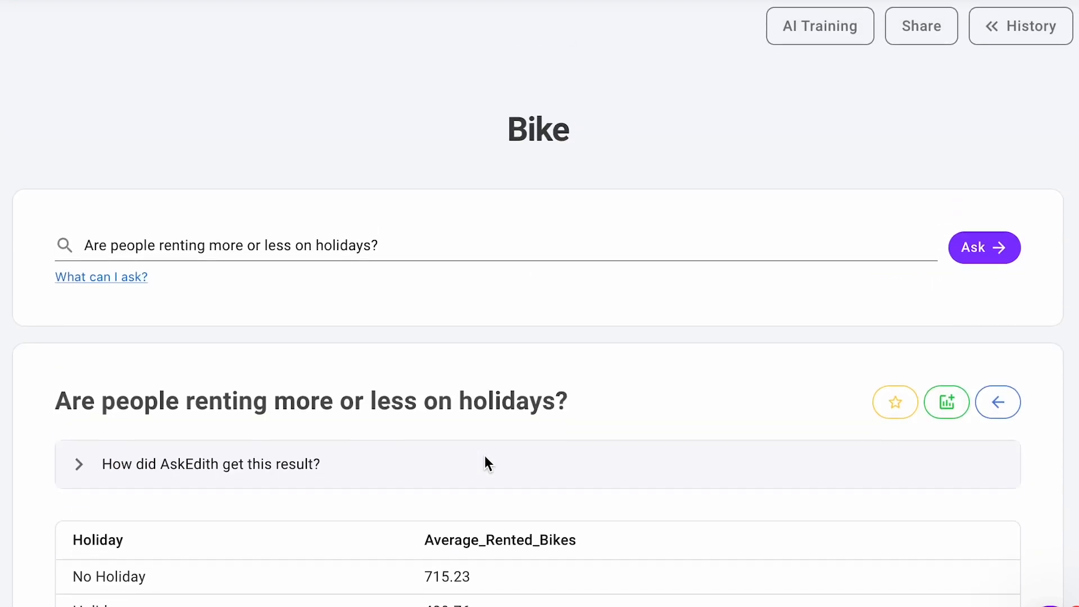
scroll("down", 3)
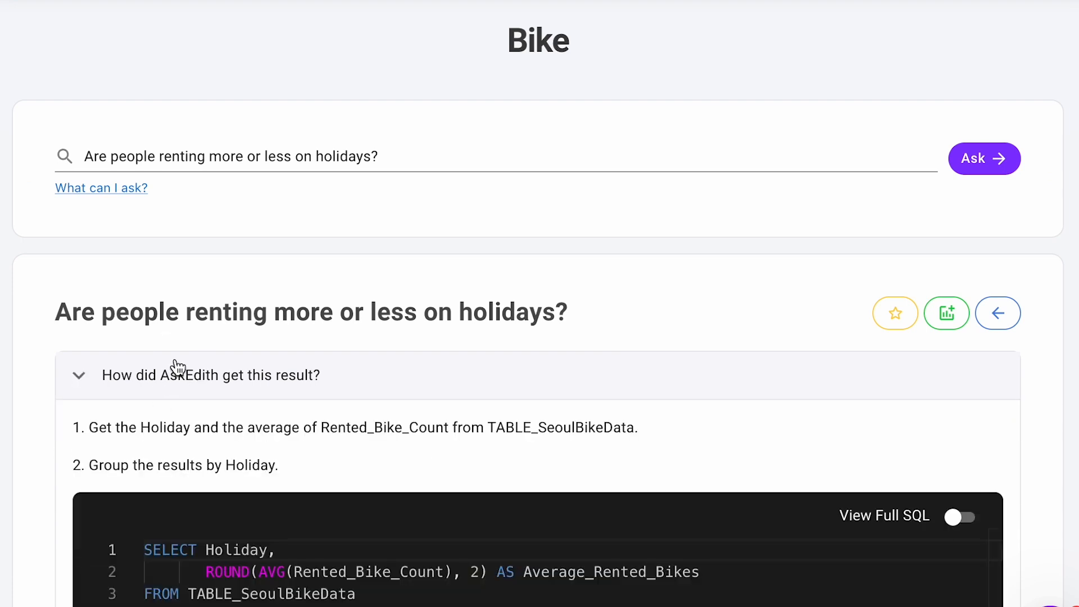
mouse_move(343, 480)
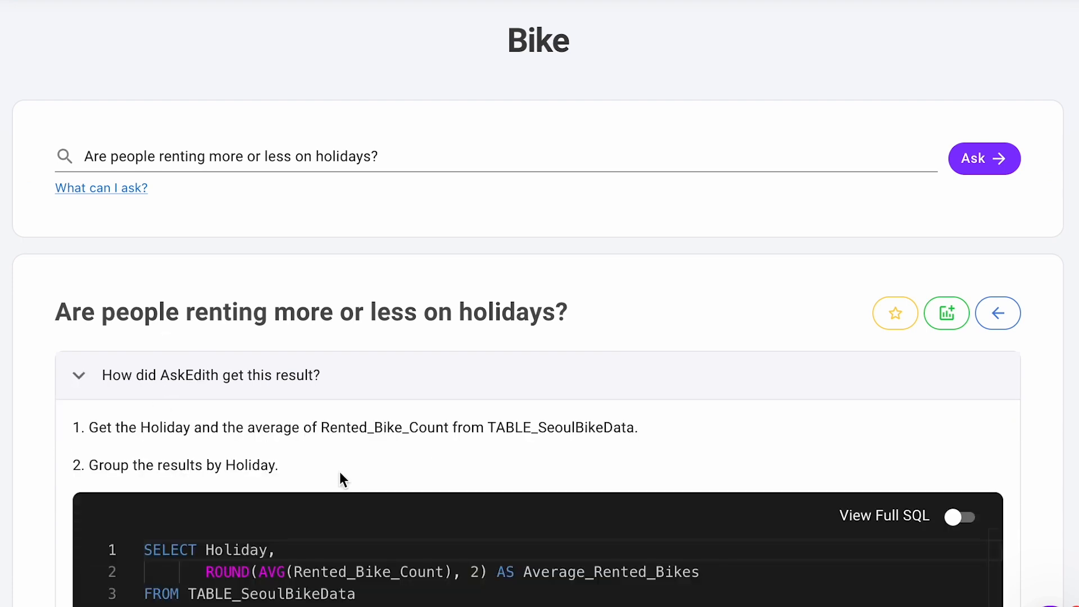
scroll("down", 3)
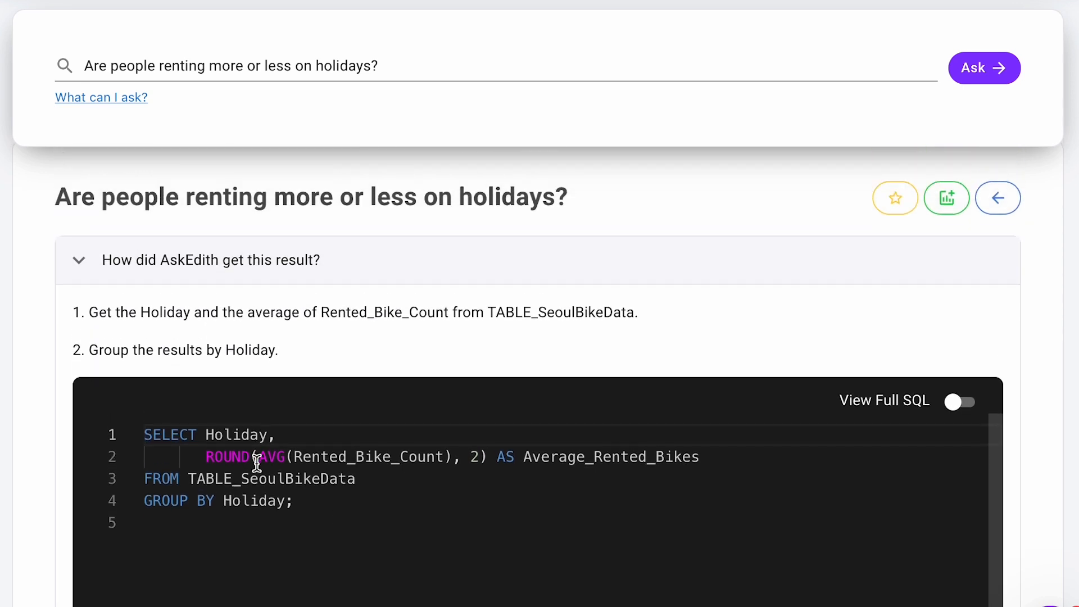
mouse_move(290, 516)
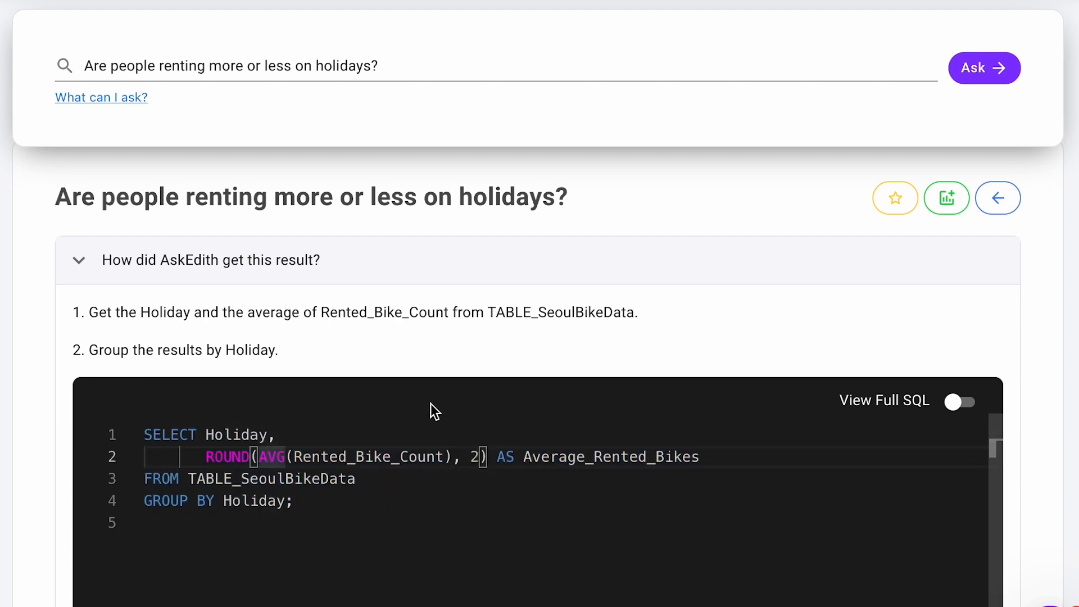
scroll("down", 3)
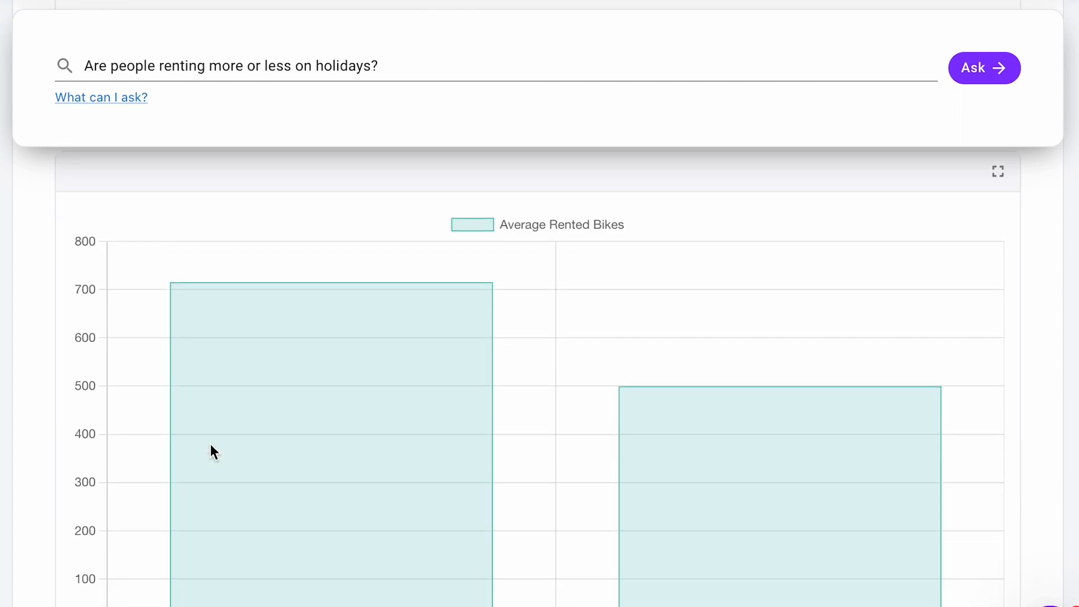
mouse_move(241, 298)
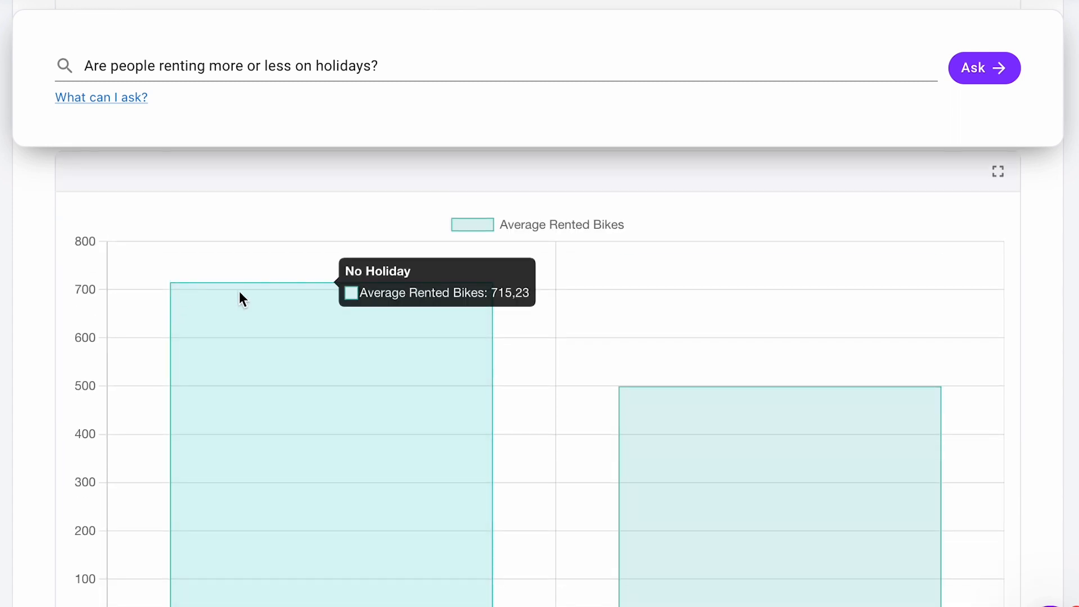
mouse_move(739, 518)
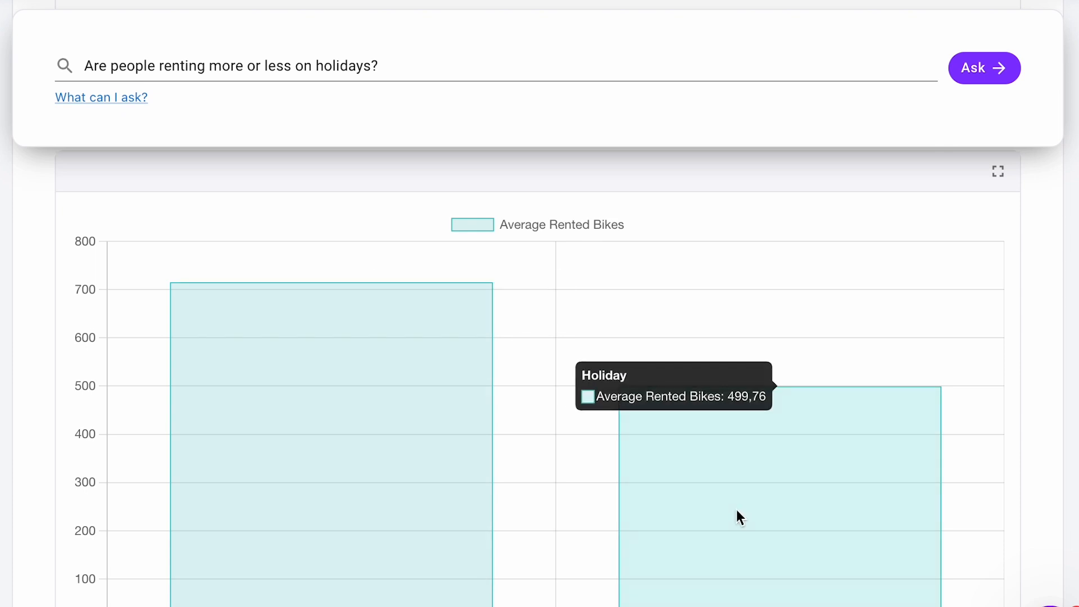
Render the 715.23 non-holiday vs 499.76 holiday average rentals as a bar graph.
scroll("down", 3)
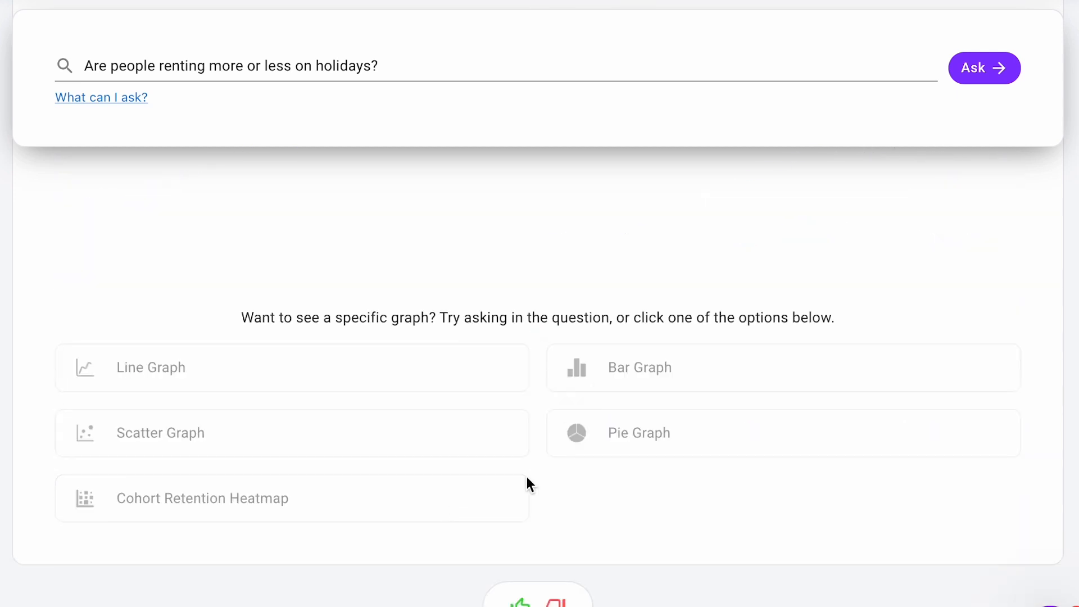
left_click(638, 367)
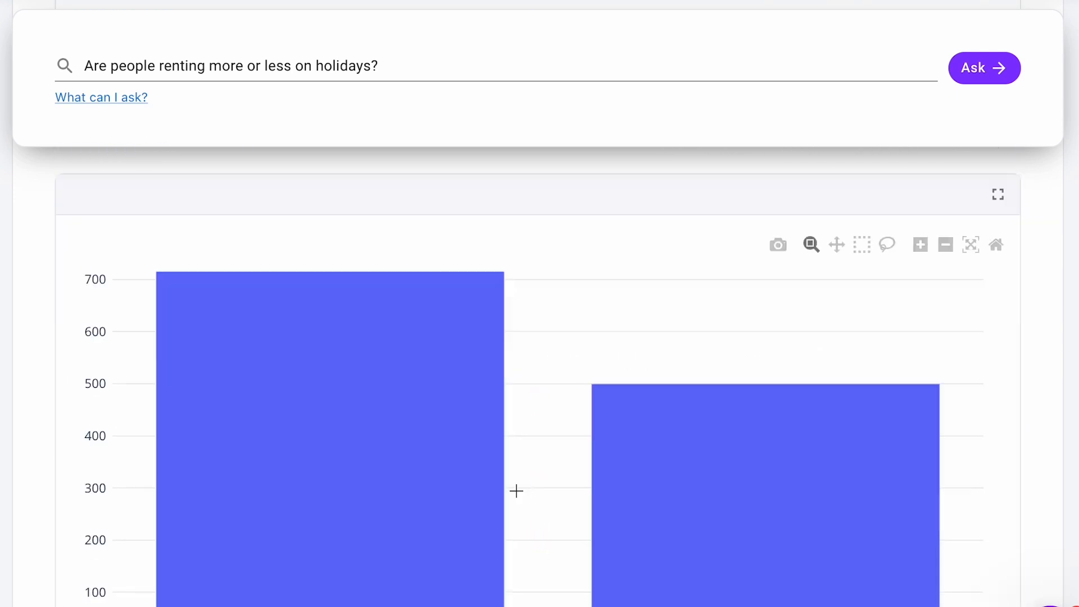
scroll("up", 3)
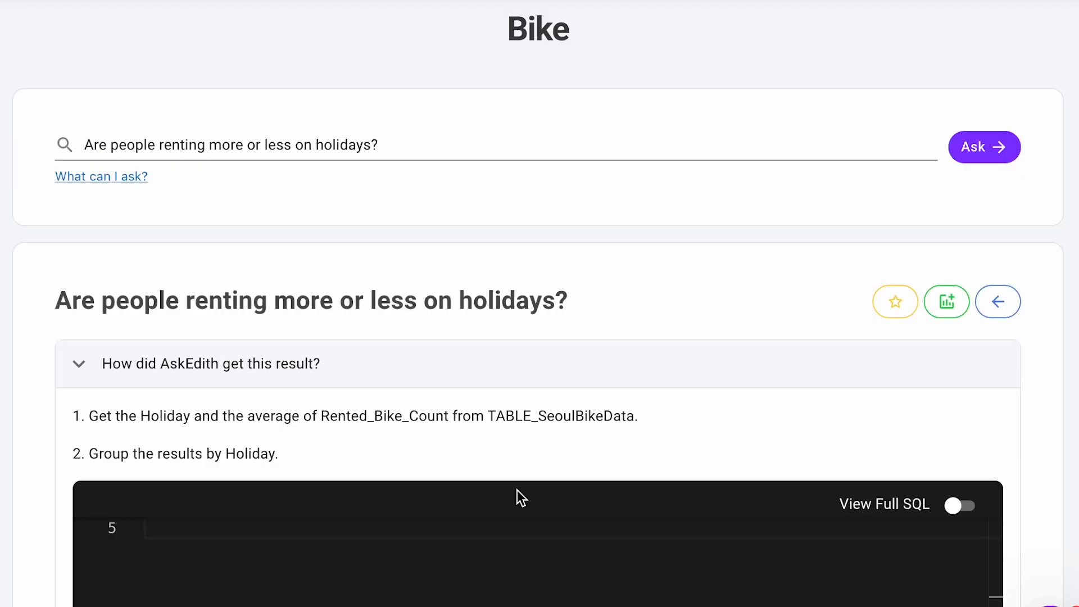
Ask which day had the most rentals and select the 2018-06-13 result with its date-grouped SQL.
scroll("down", 3)
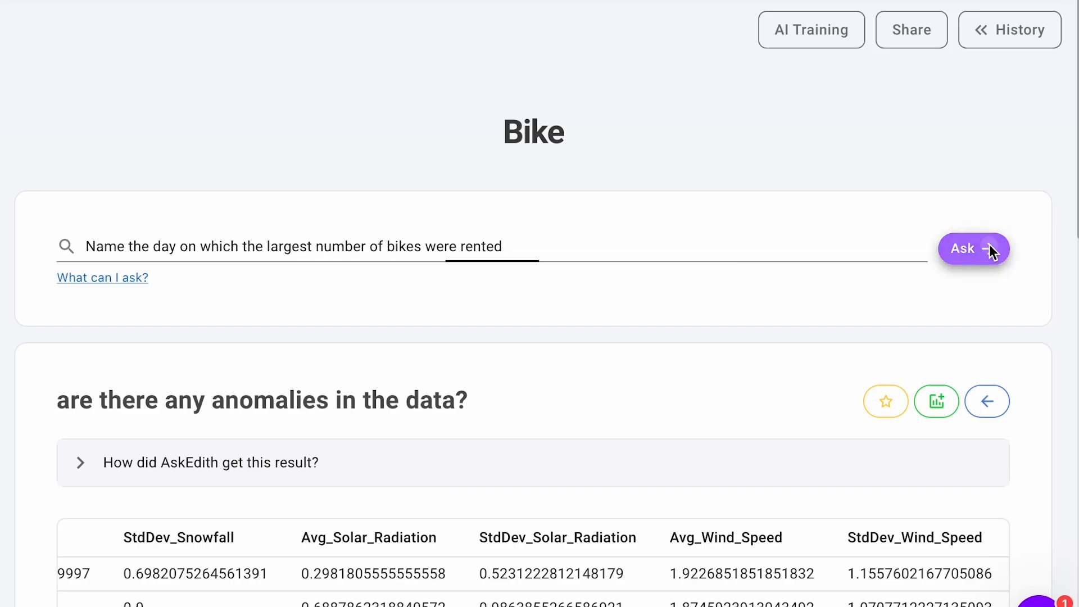
left_click(972, 248)
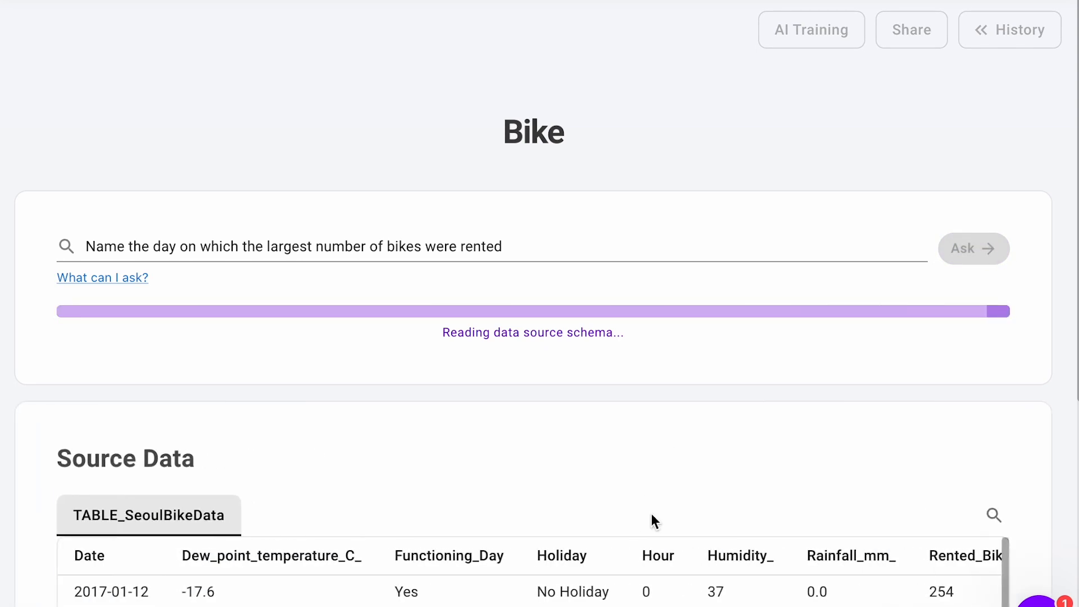
scroll("down", 3)
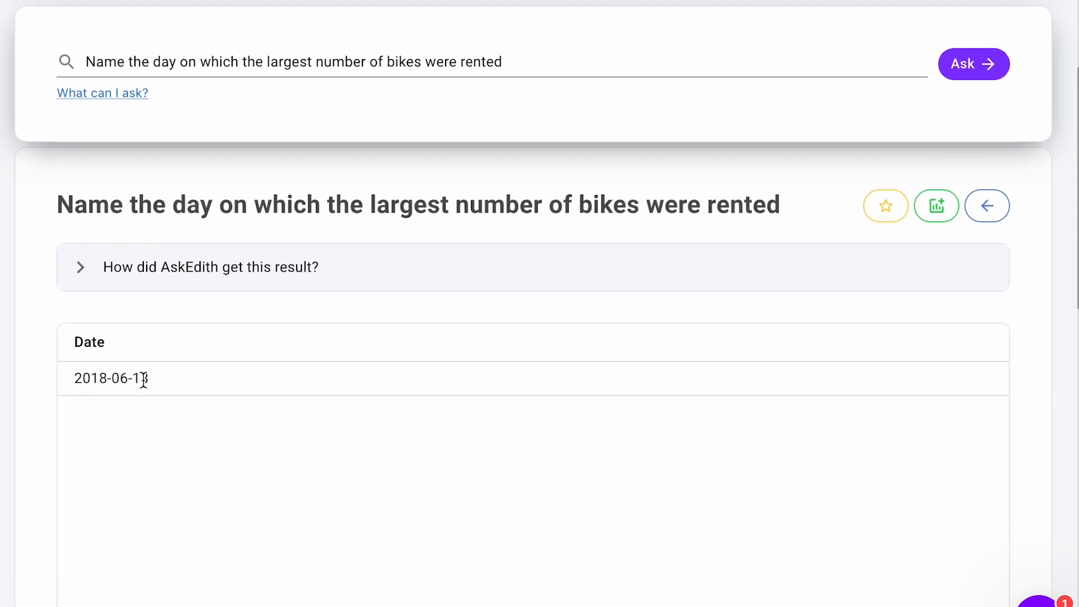
mouse_move(85, 261)
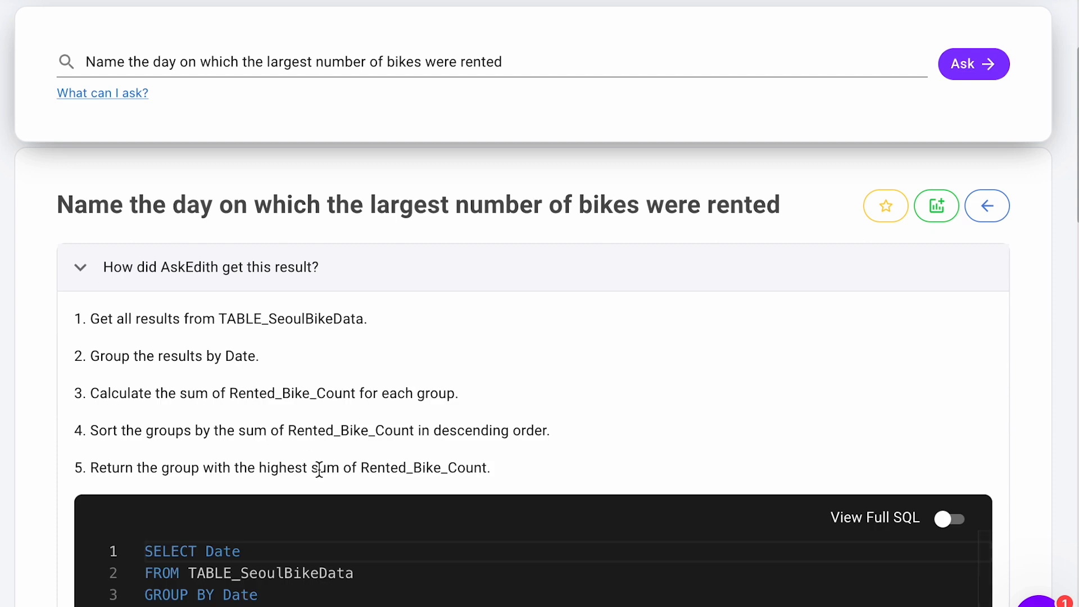
scroll("down", 3)
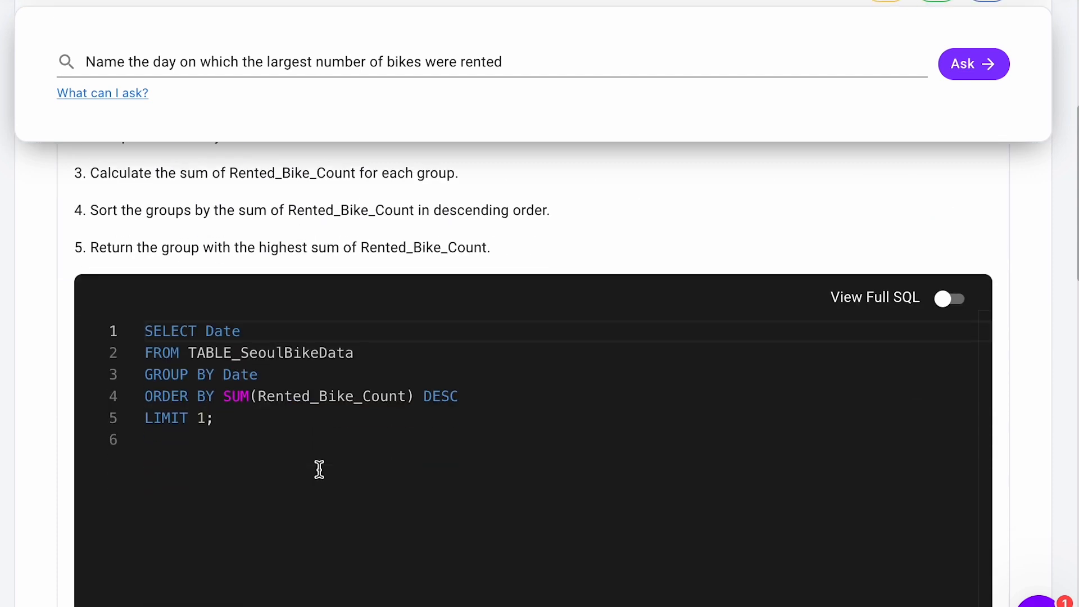
scroll("down", 3)
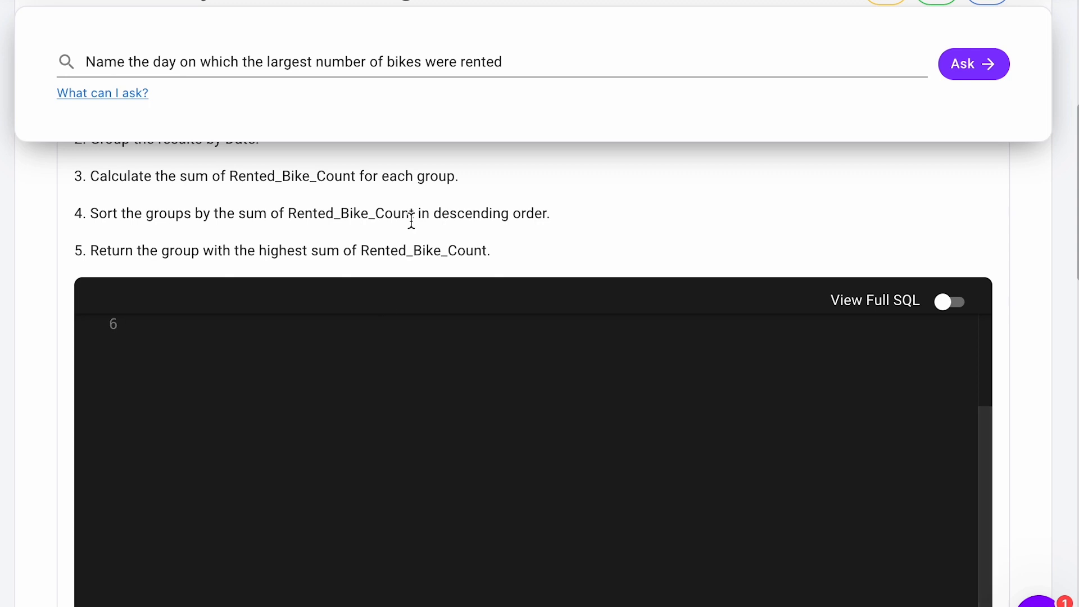
scroll("down", 3)
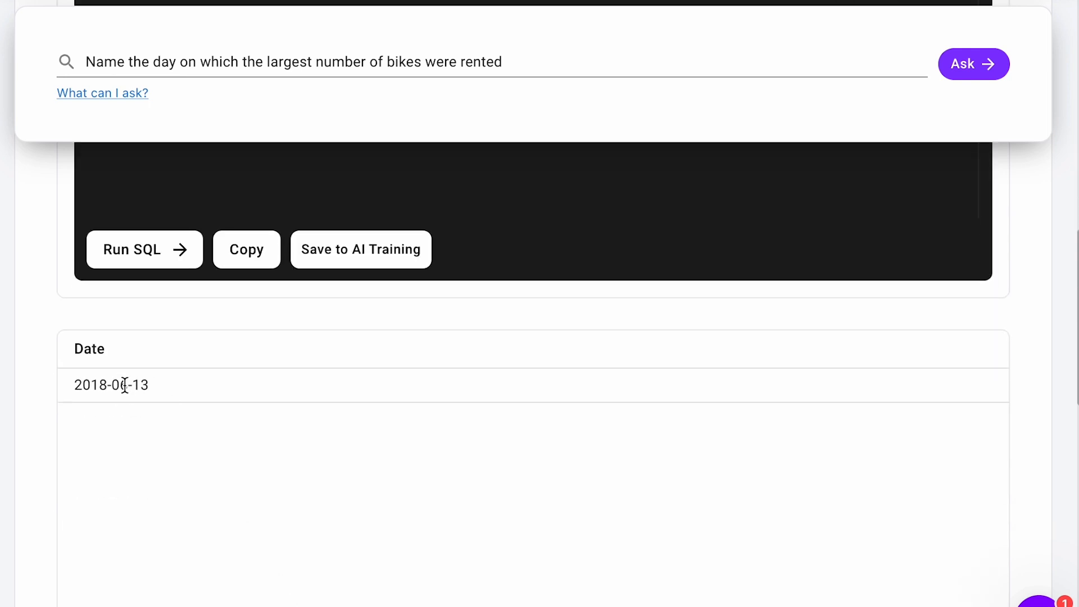
mouse_move(160, 397)
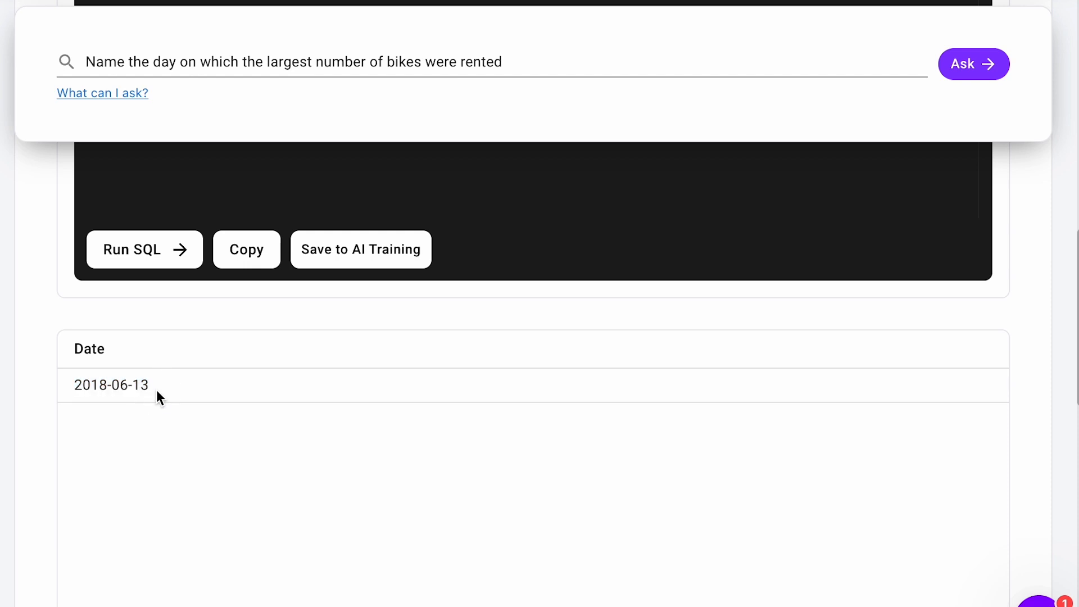
double_click(110, 386)
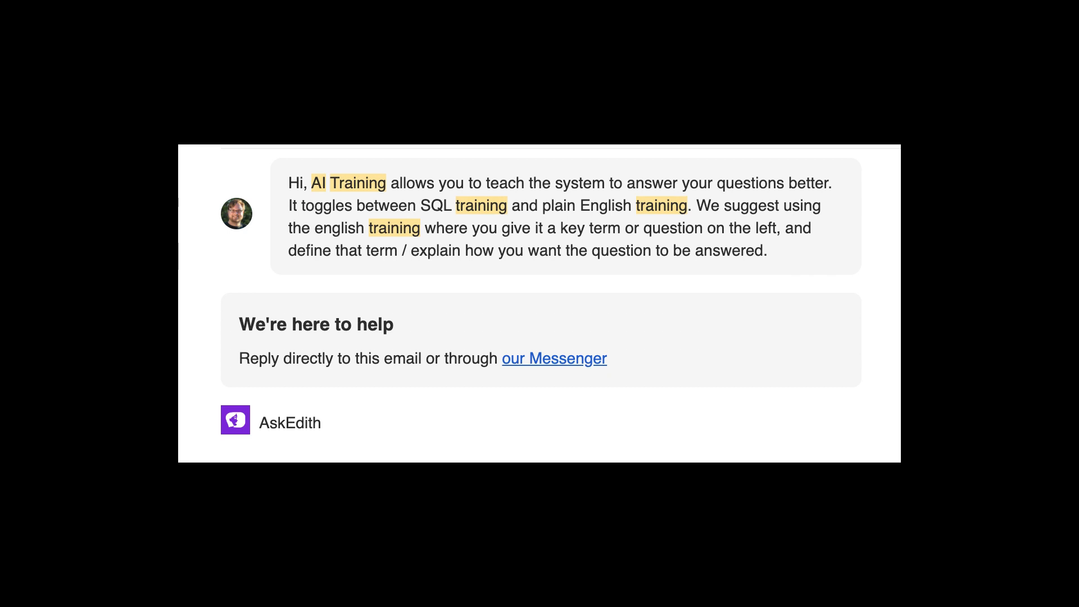
Read the support reply describing how AI Training improves the system's answers.
left_click(58, 85)
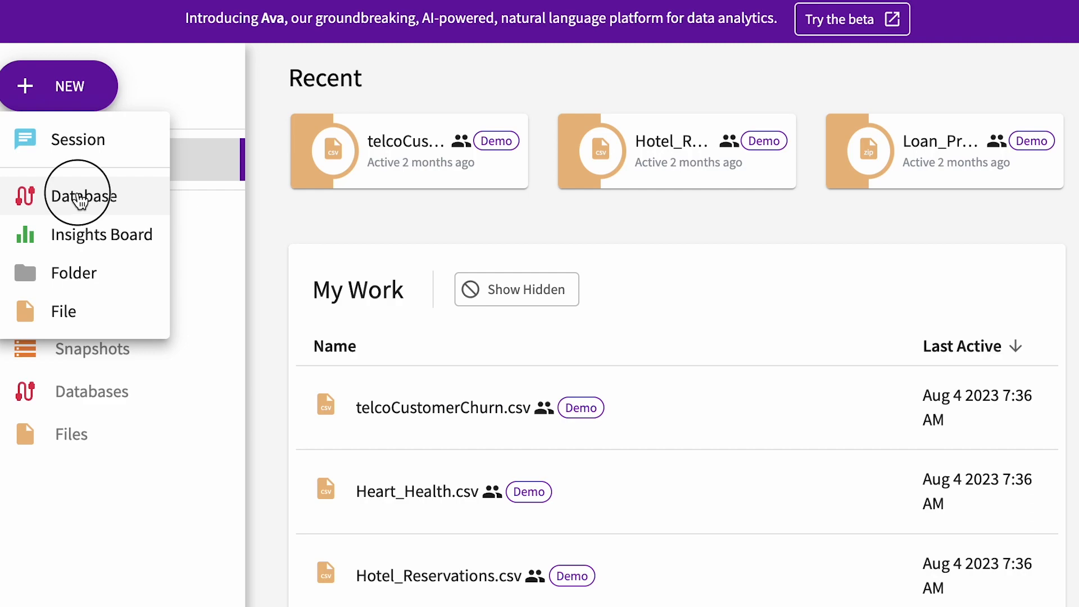
Start a new database connection and compare Databricks, MySQL and PostgreSQL settings.
left_click(82, 196)
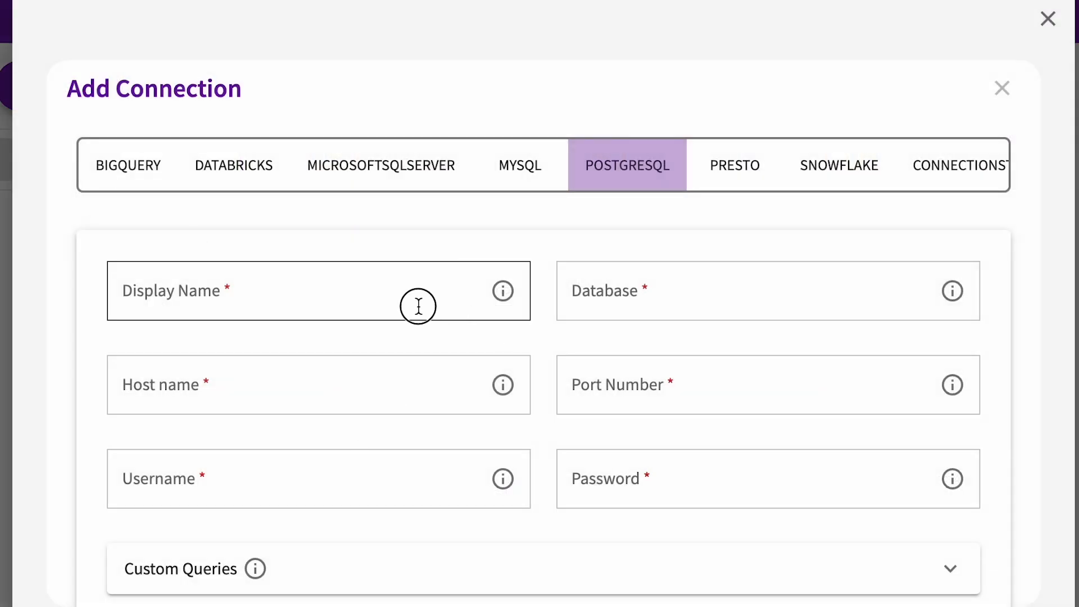
left_click(234, 165)
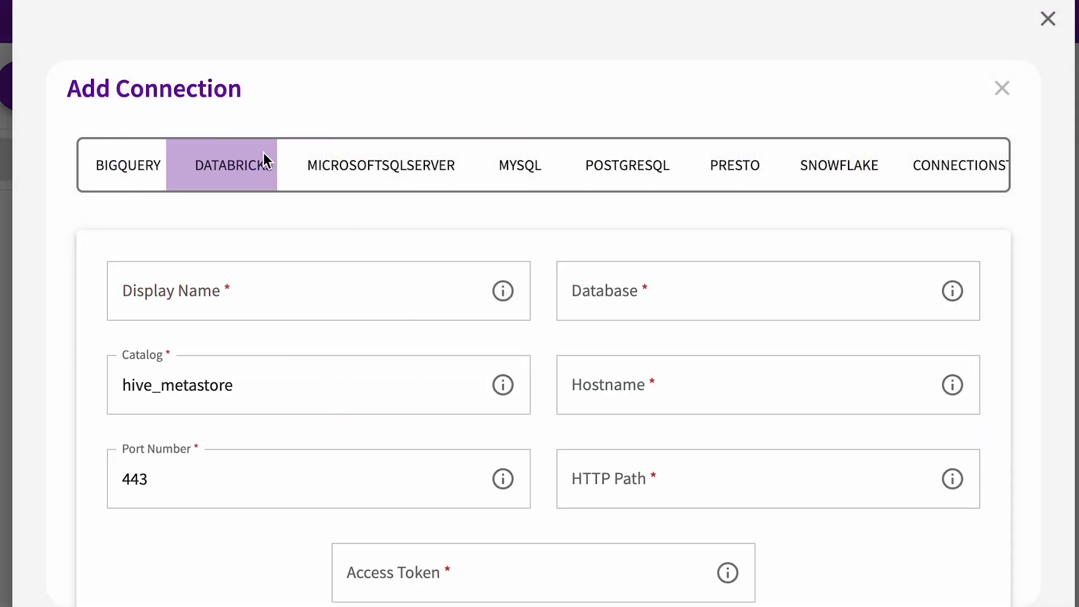
left_click(519, 165)
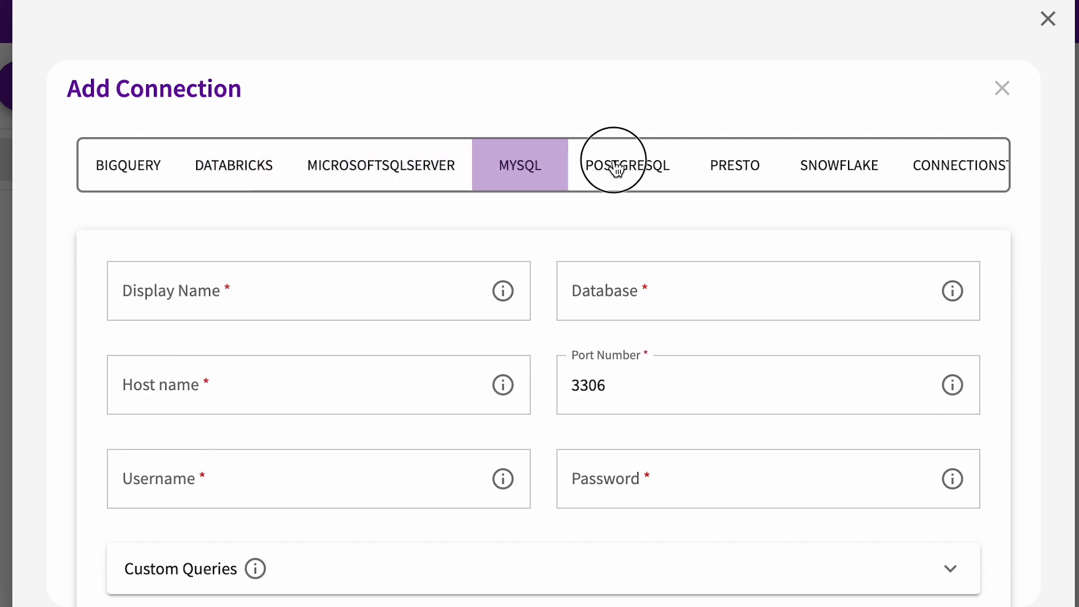
left_click(838, 166)
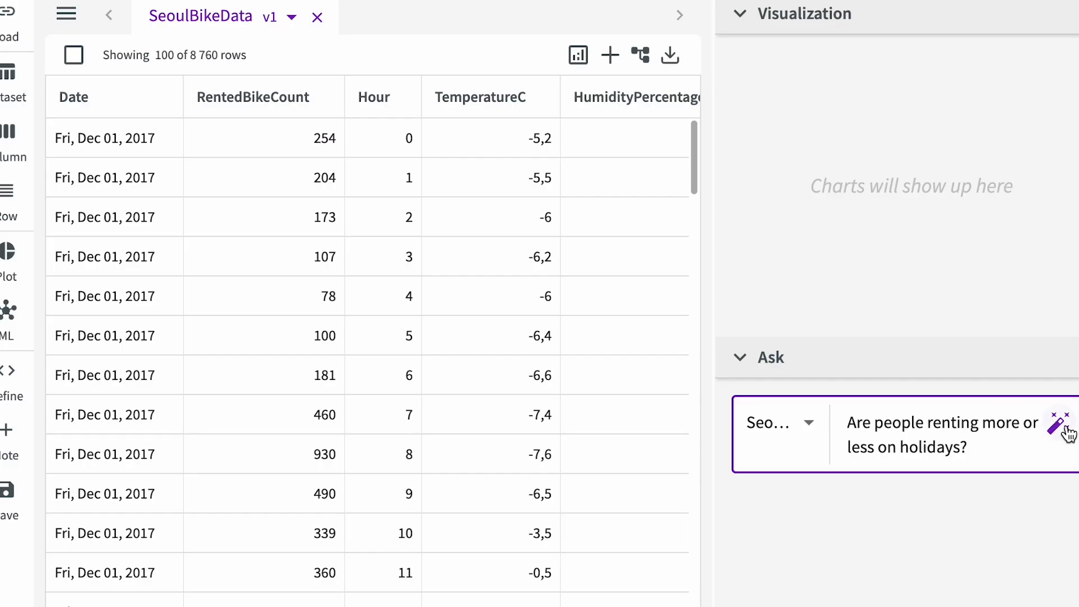
Get the holiday answer (499.76 vs 715.23 averages) and view its summary statistics.
left_click(1061, 422)
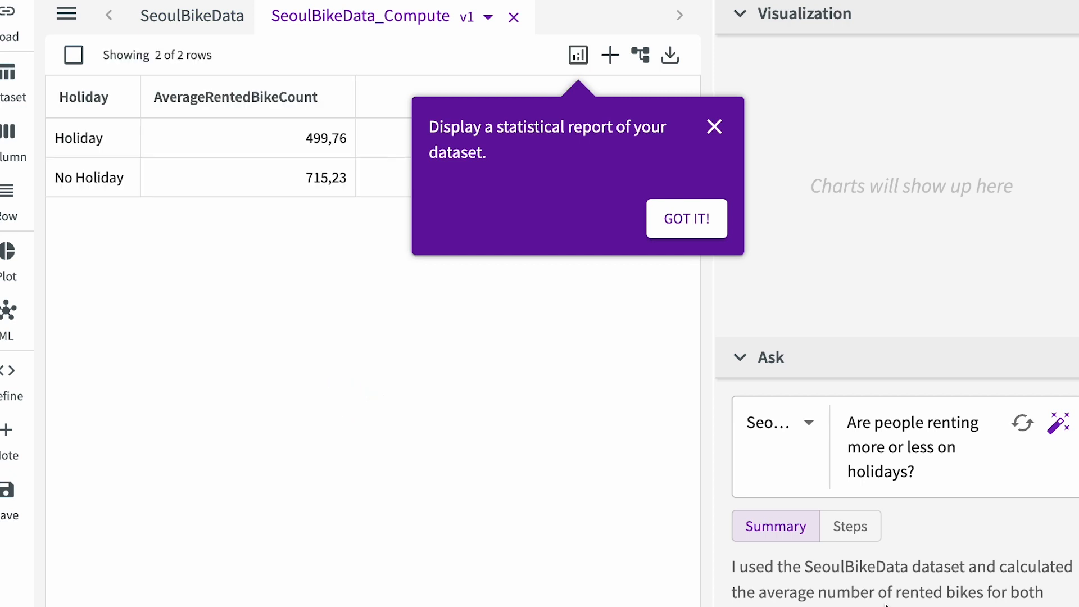
mouse_move(770, 274)
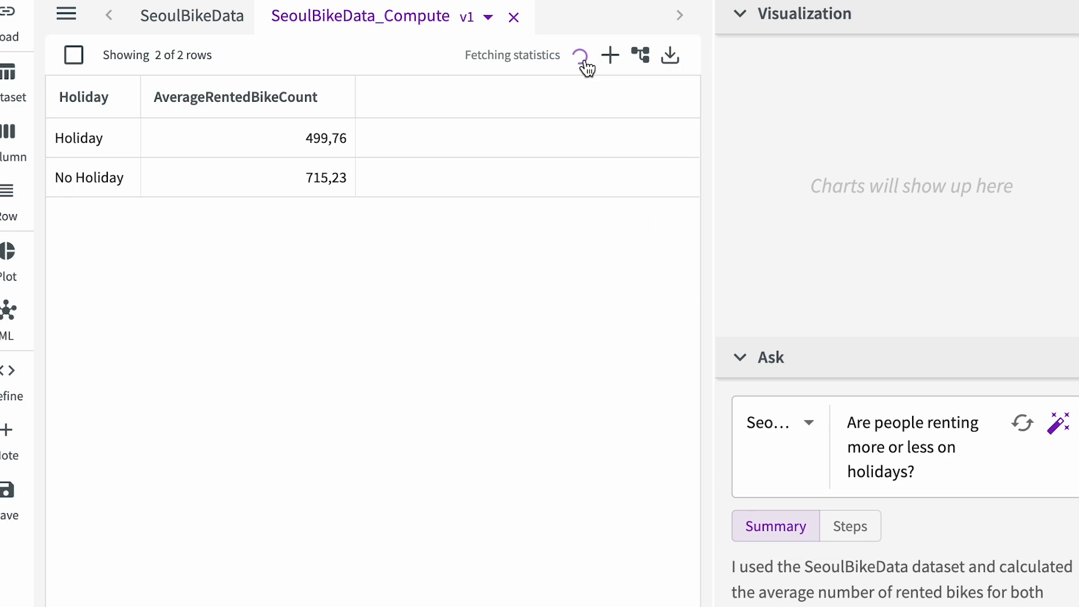
left_click(580, 55)
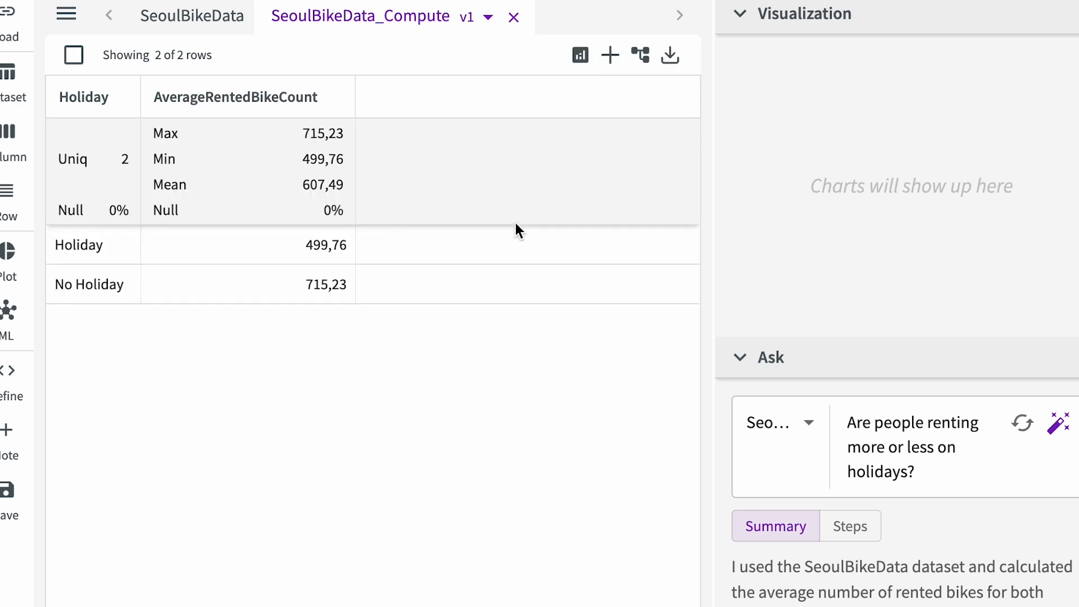
Plot a bar chart of TotalRentedBikeCount against Hour.
left_click(578, 55)
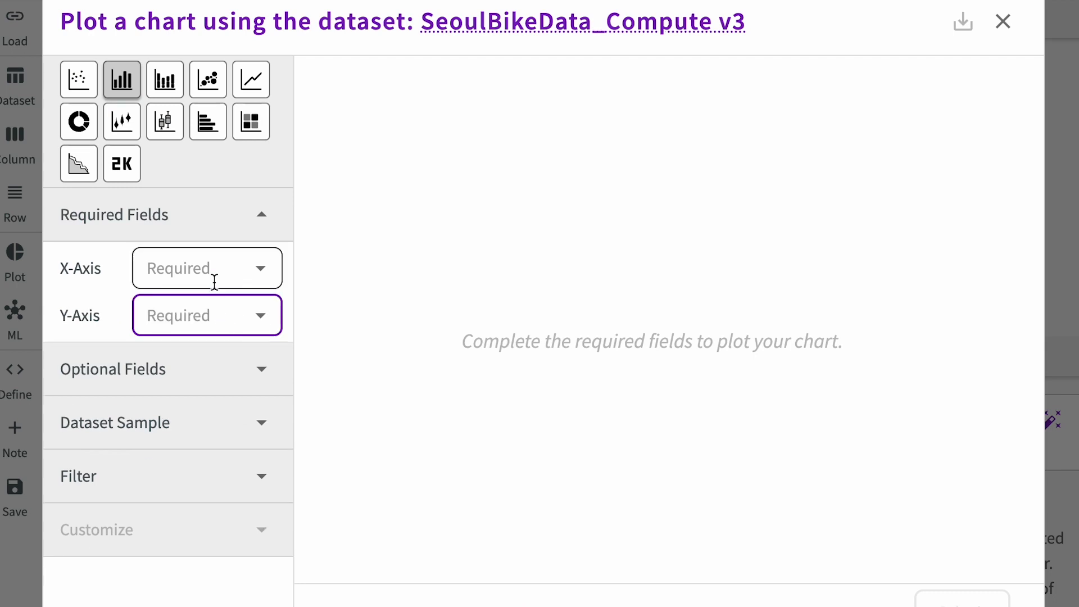
left_click(206, 314)
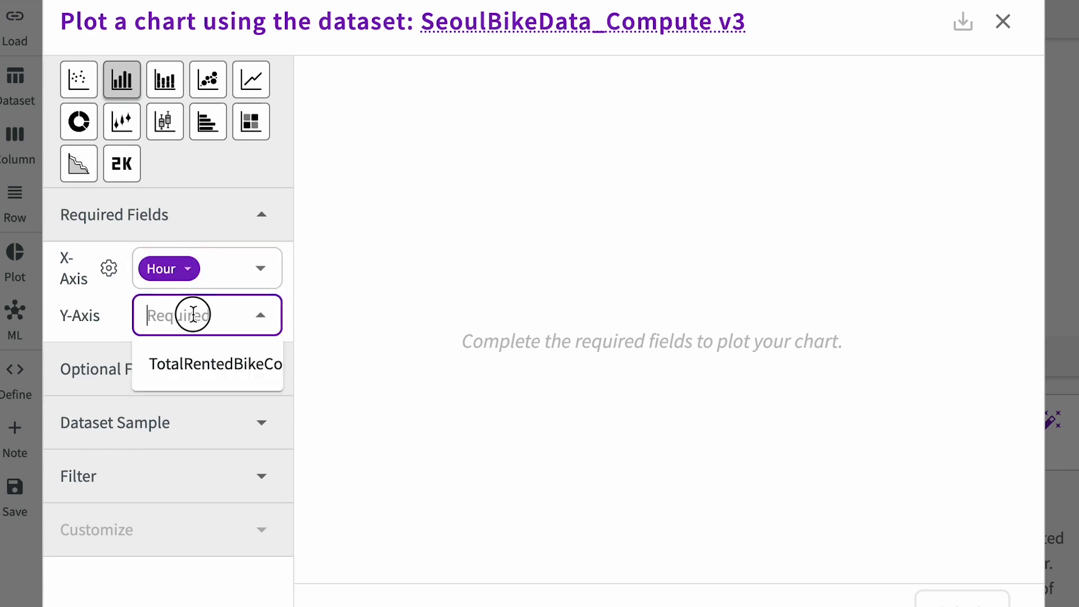
left_click(214, 364)
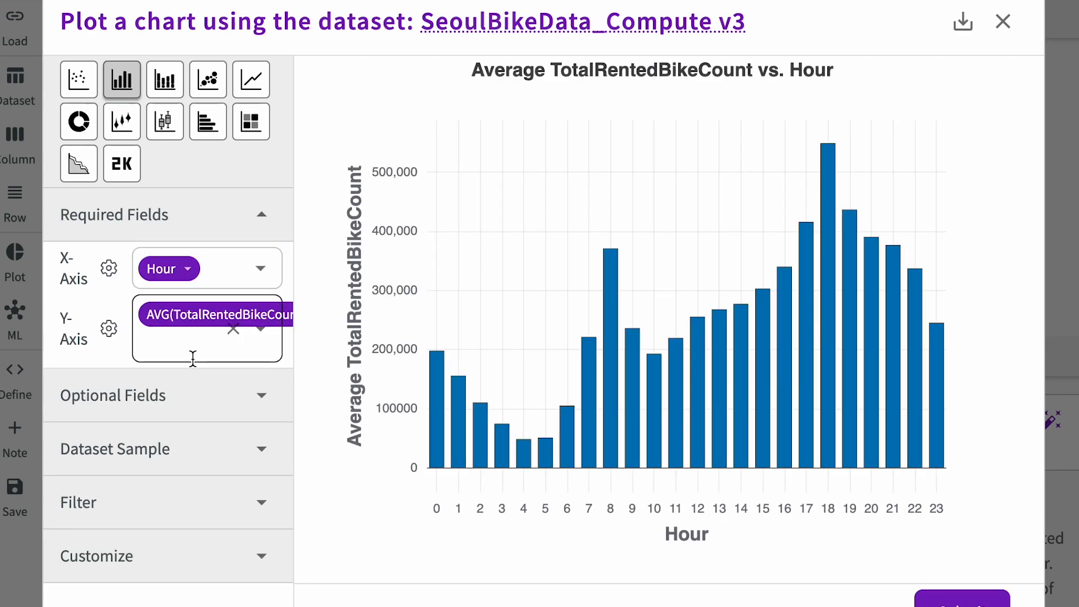
mouse_move(829, 199)
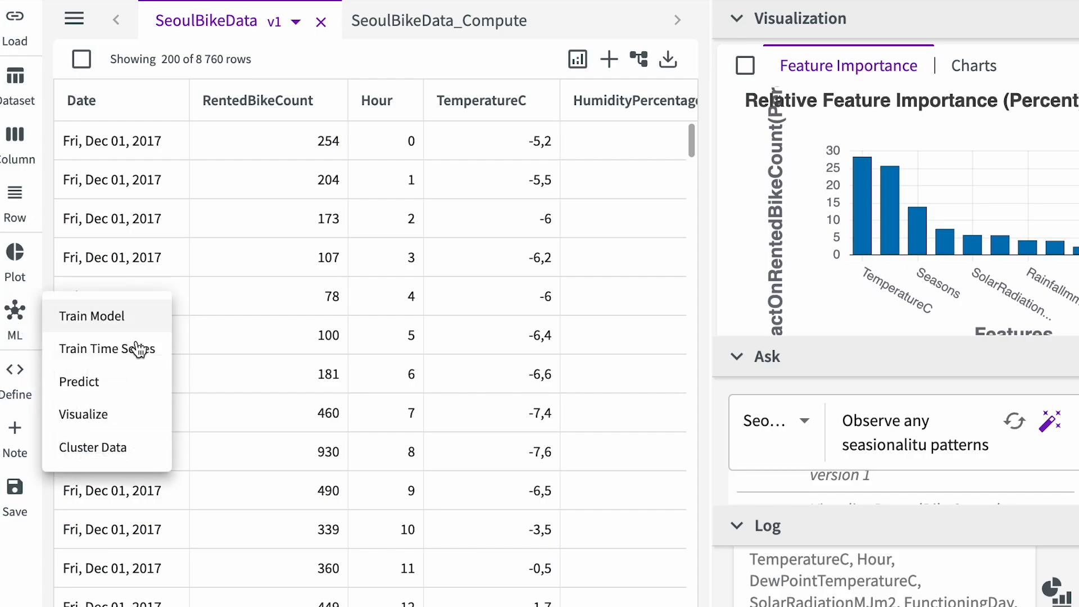
mouse_move(141, 324)
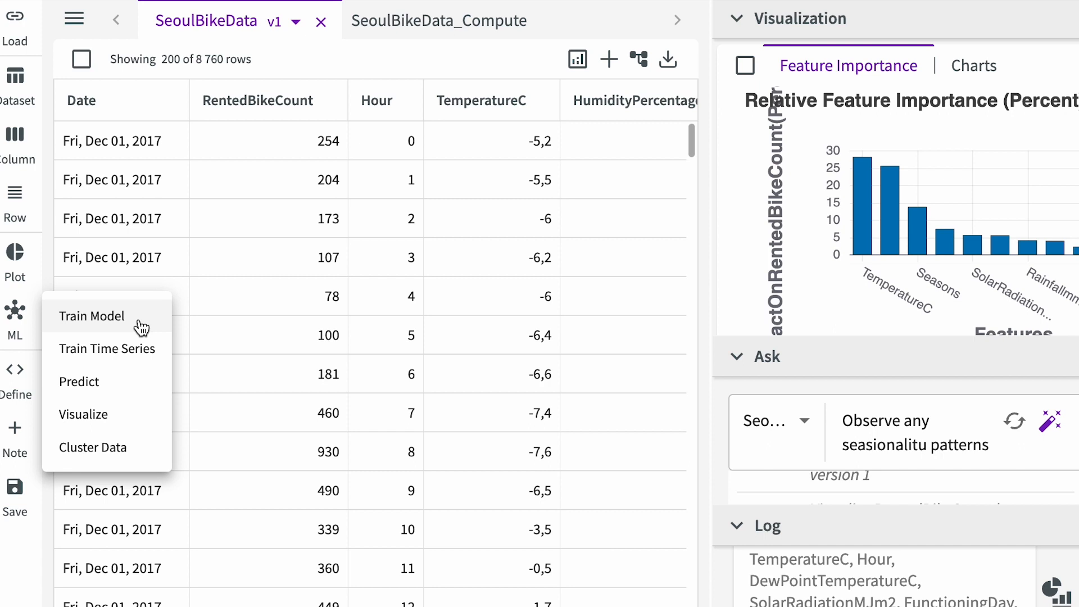
mouse_move(96, 396)
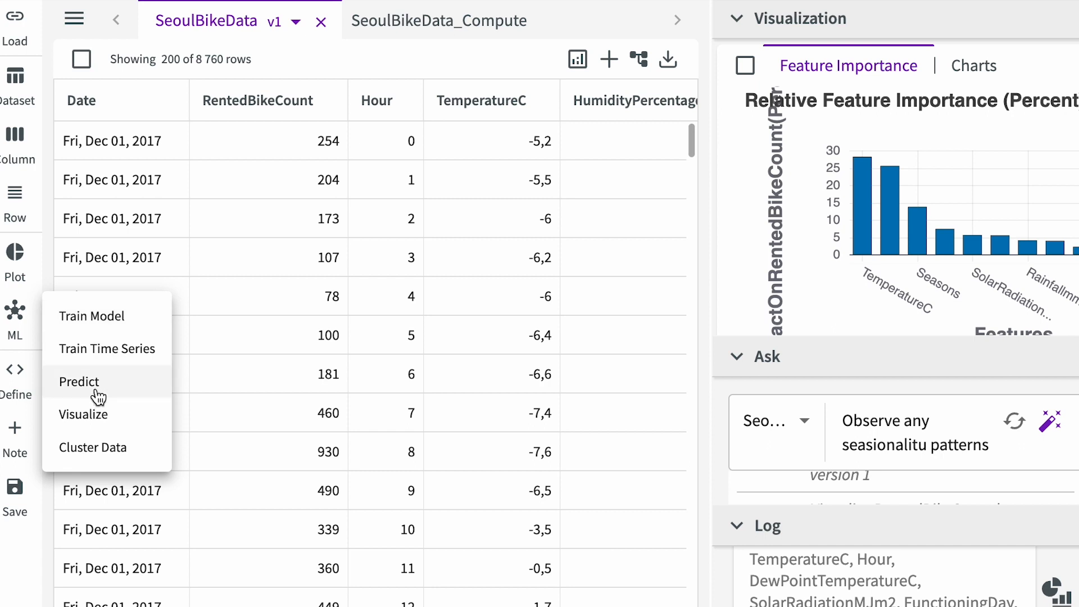
Choose Cluster Data from the ML menu for the SeoulBikeData dataset.
left_click(93, 446)
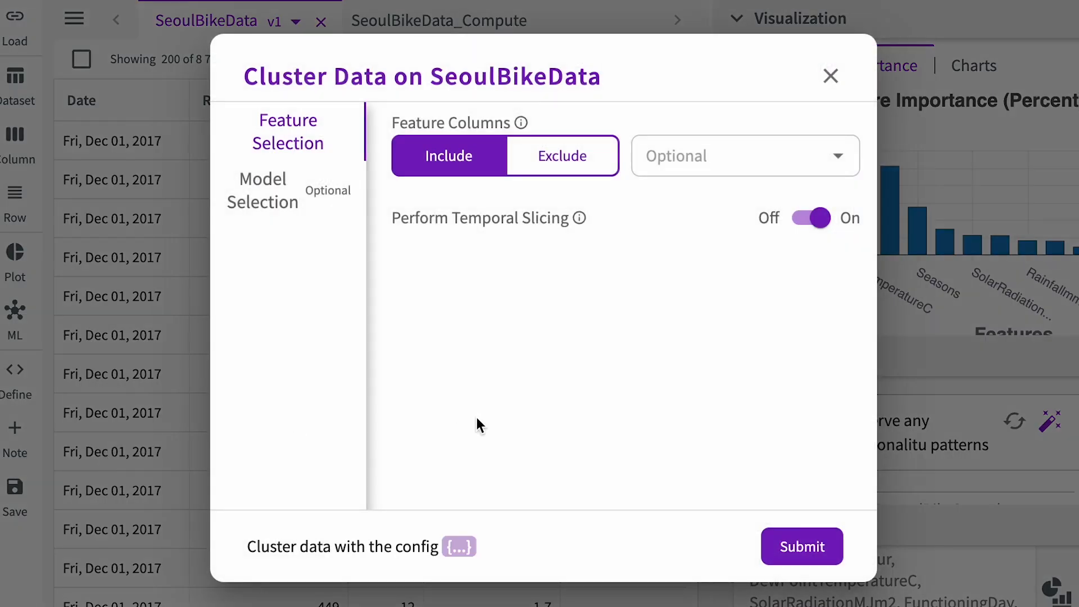
mouse_move(582, 291)
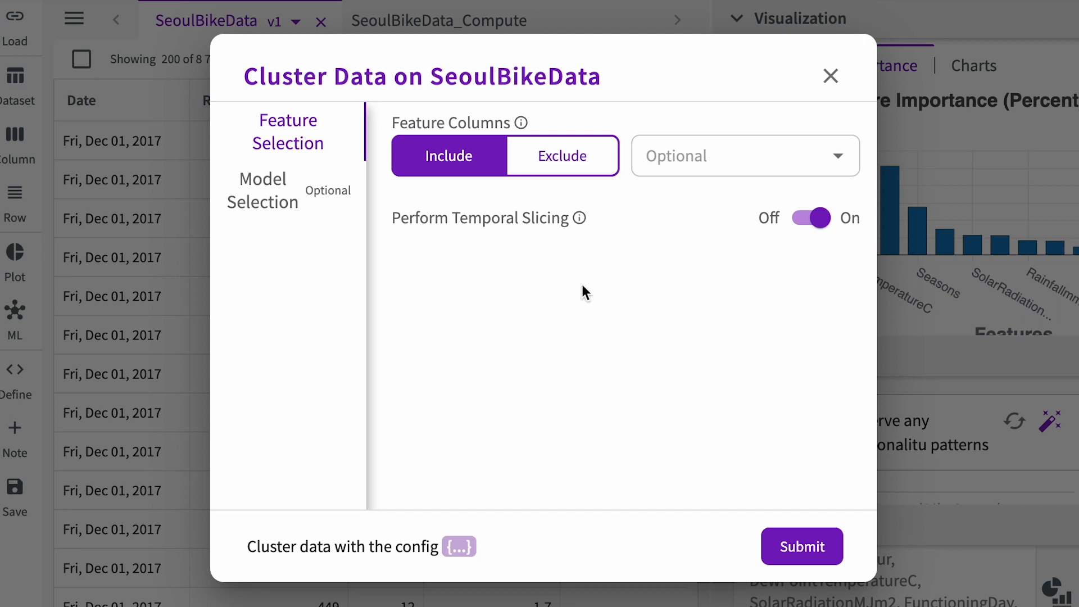
left_click(744, 155)
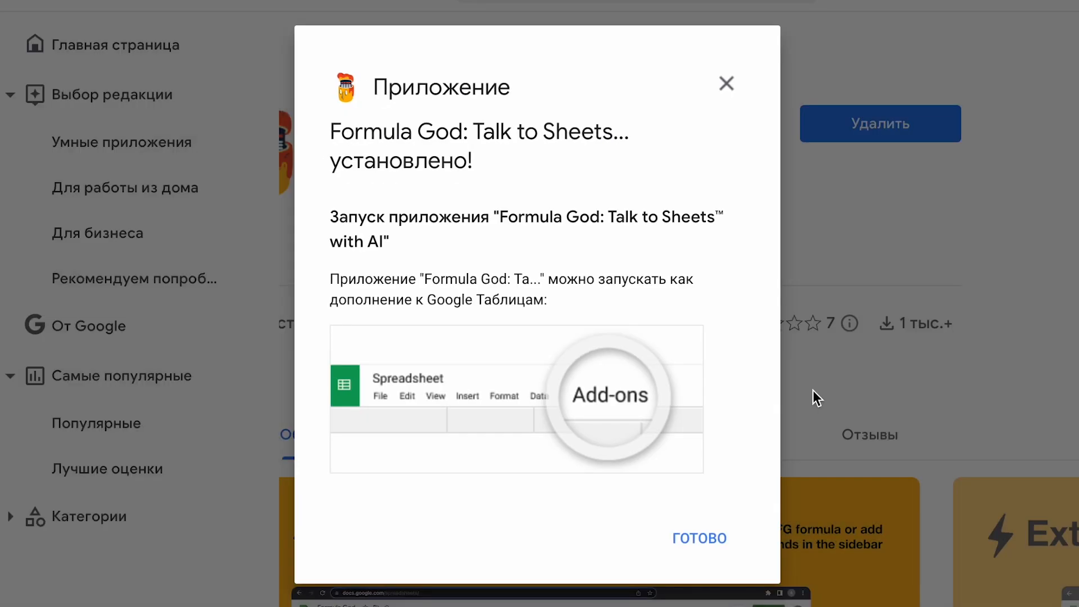
Dismiss the Formula God installation confirmation to return to its Marketplace listing.
left_click(699, 538)
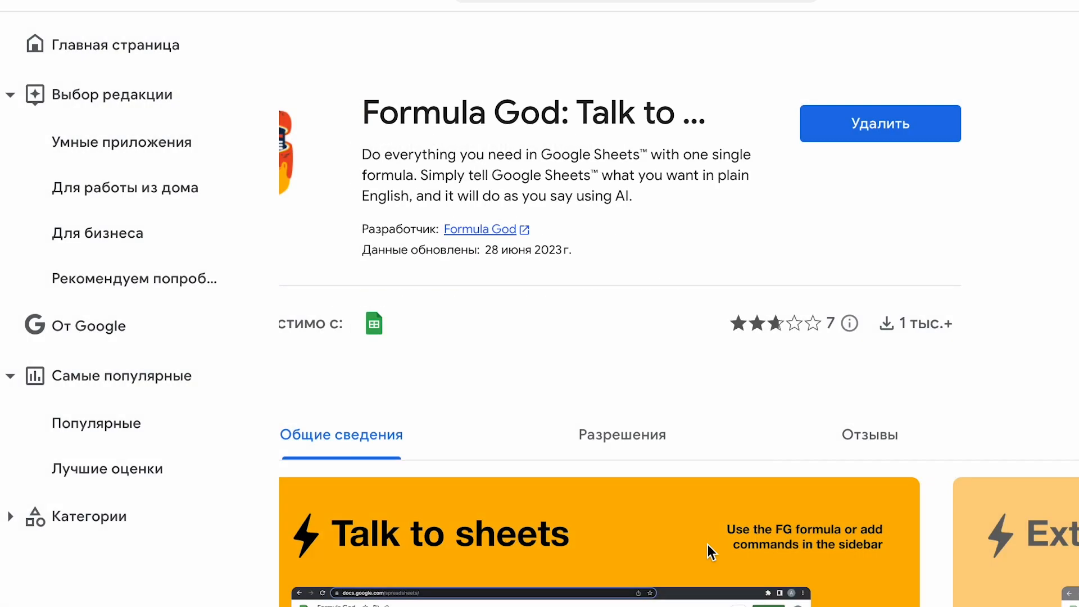
mouse_move(475, 182)
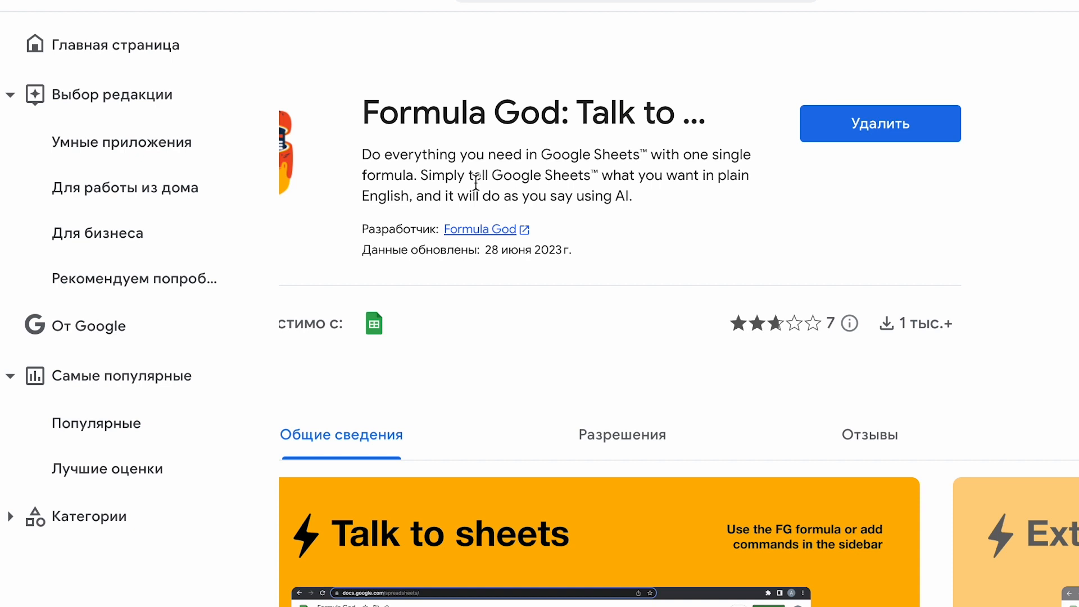
mouse_move(698, 255)
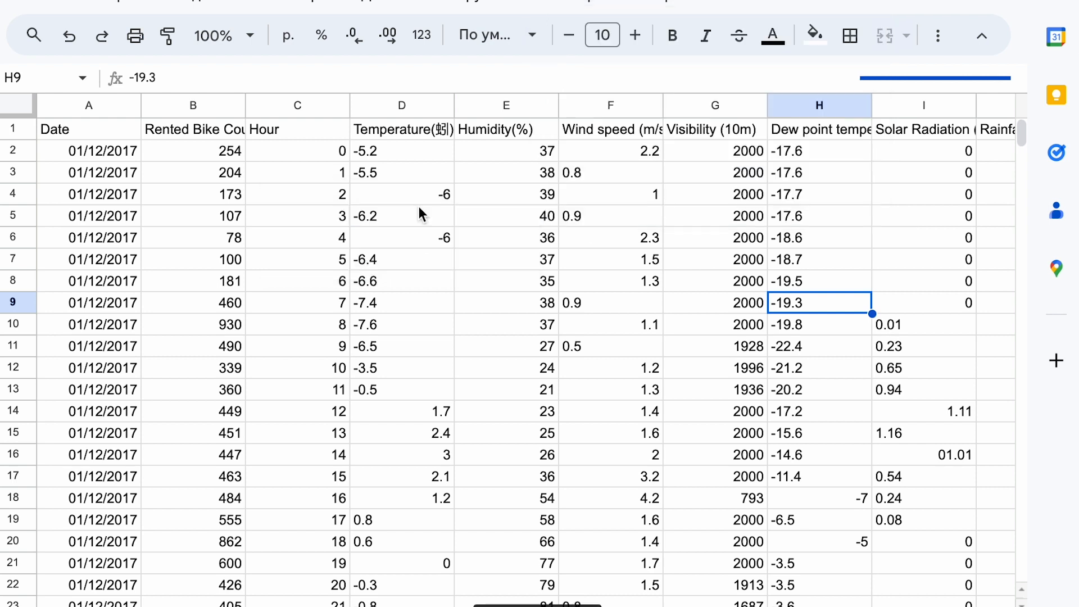
mouse_move(775, 290)
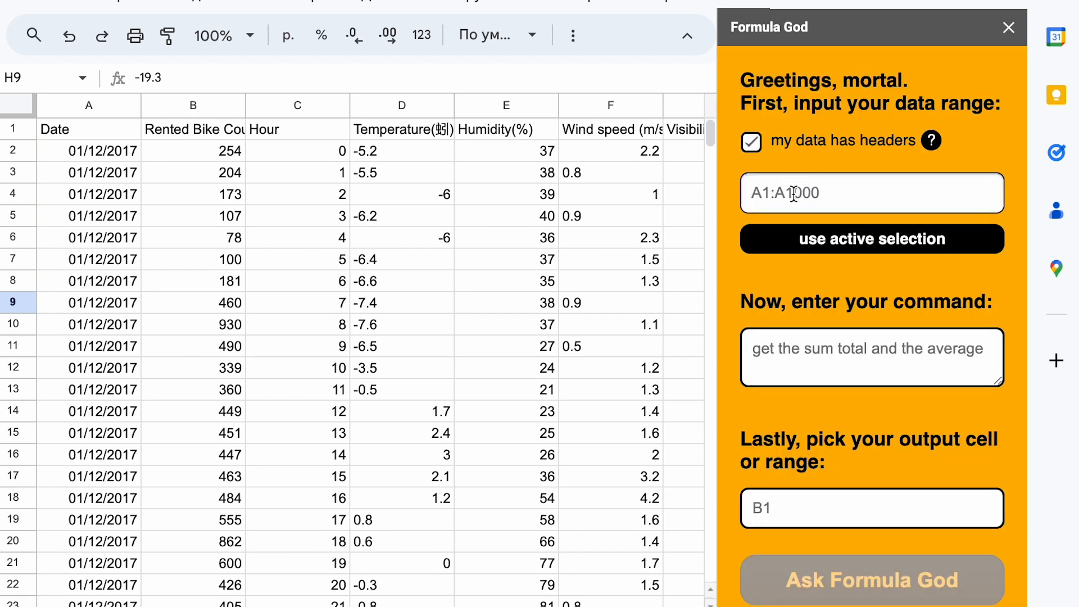
Ask Formula God over range A1:N8761 whether people rent more or less on holidays.
left_click(870, 238)
type("Are people renting more or less on holidays?")
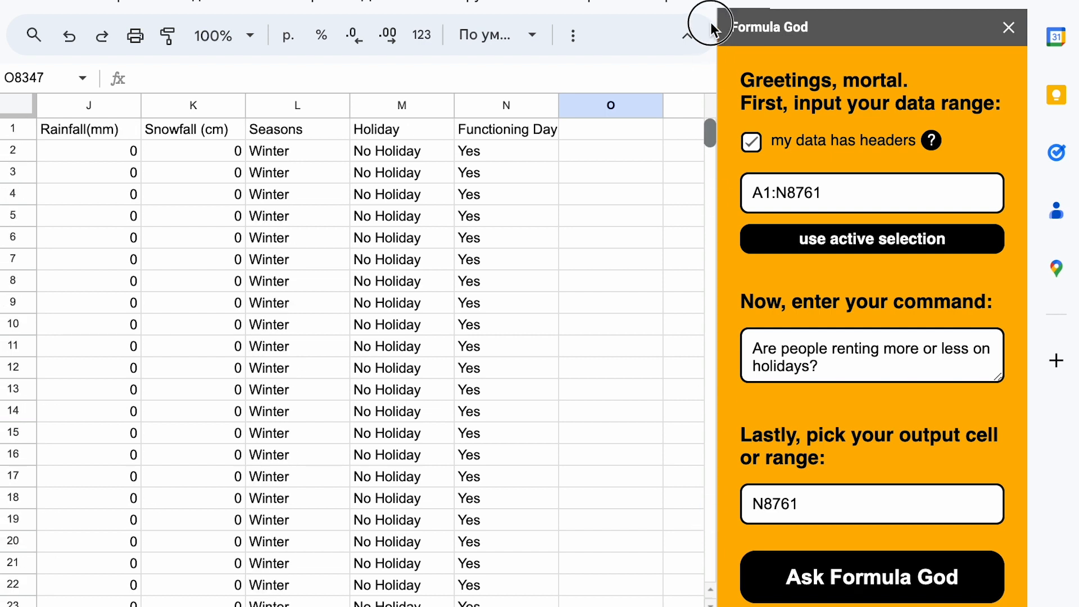
left_click(871, 577)
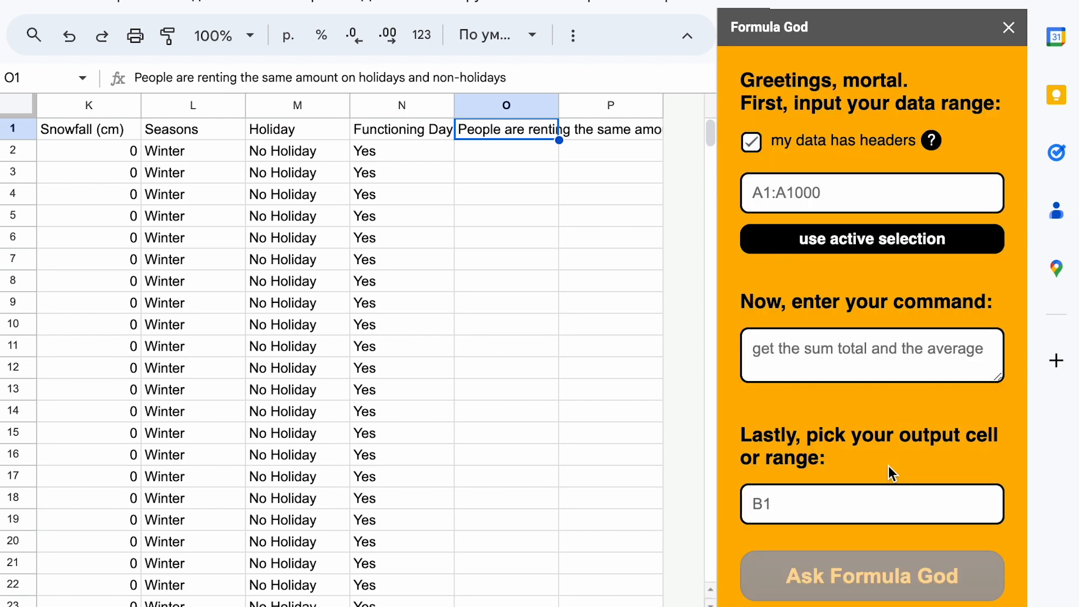
mouse_move(539, 103)
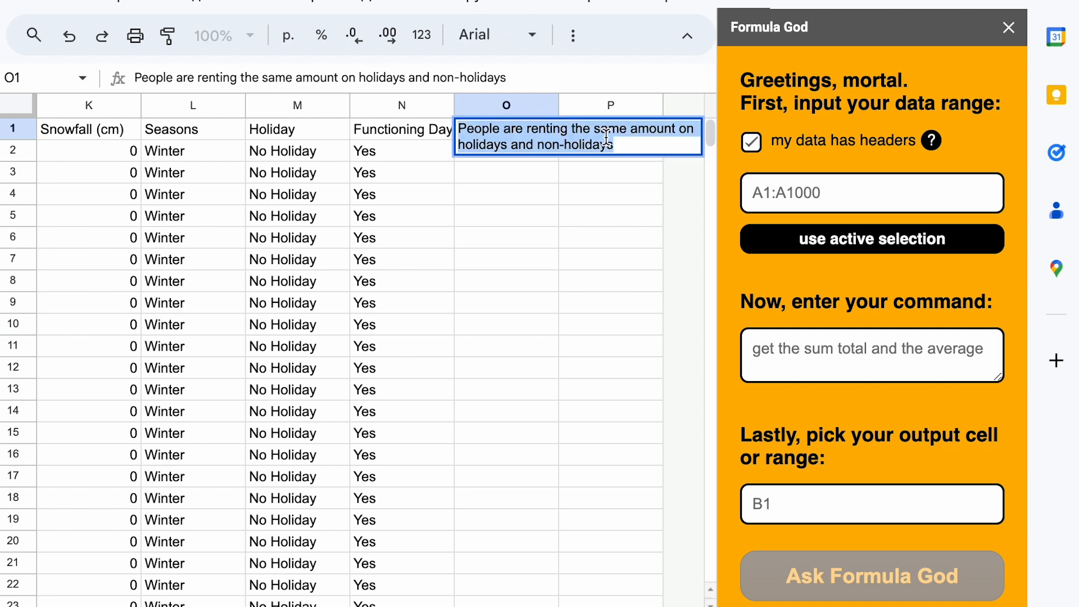
Read Formula God's answer in O1 that holiday and non-holiday rentals are the same, then review the sheet's end.
left_click(871, 576)
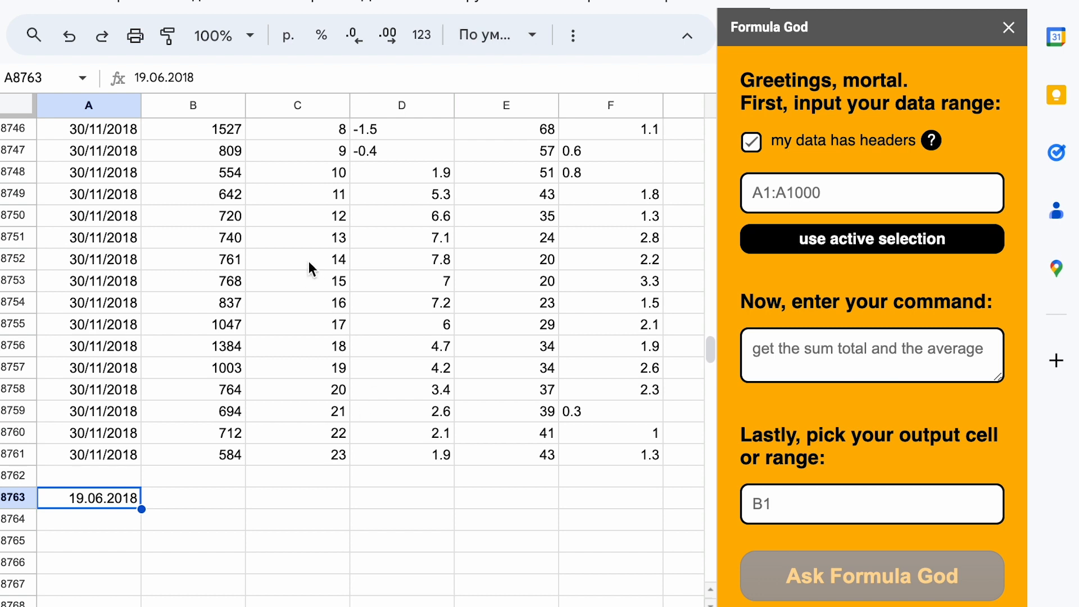
mouse_move(285, 321)
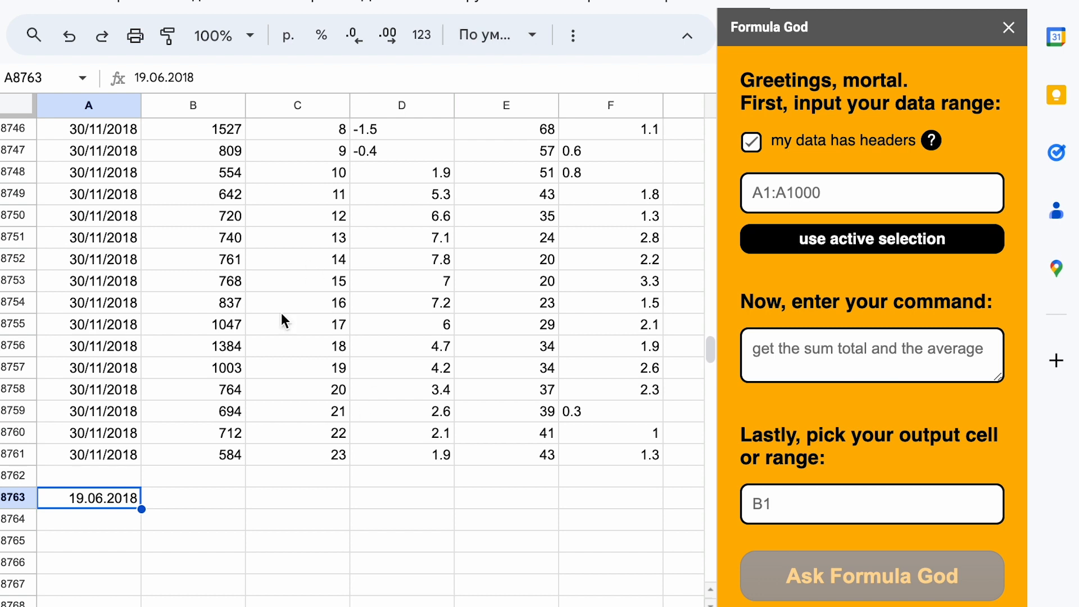
scroll("up", 3)
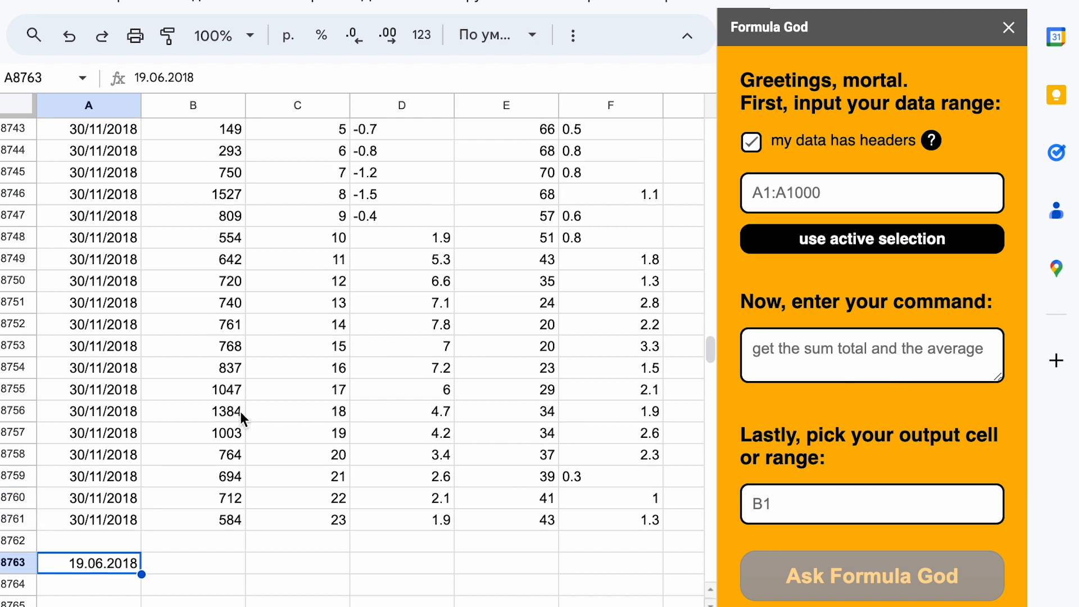